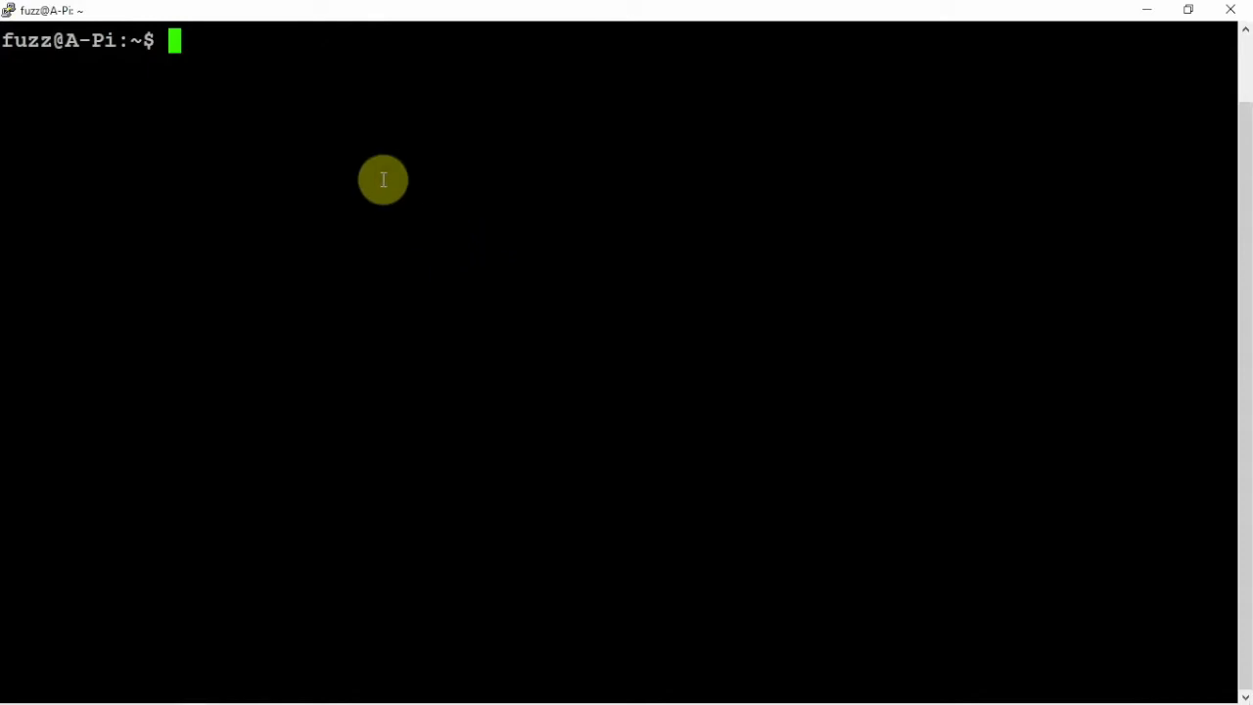
mouse_move(259, 55)
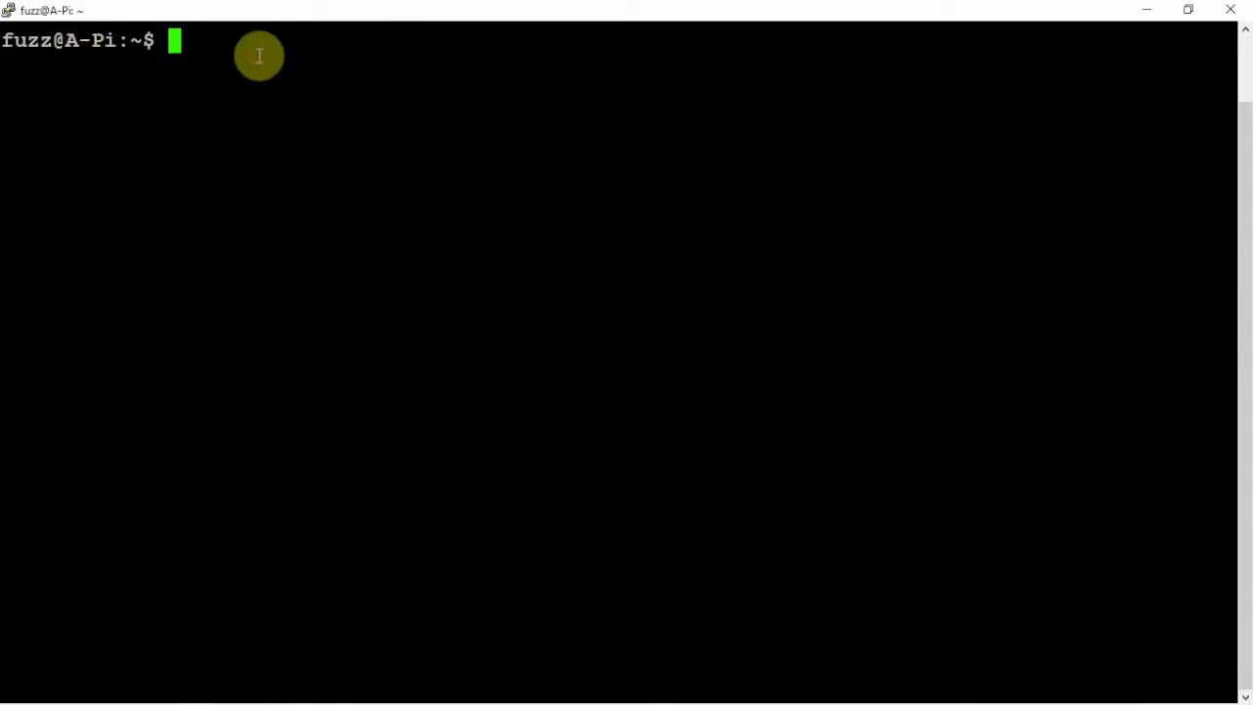
mouse_move(211, 55)
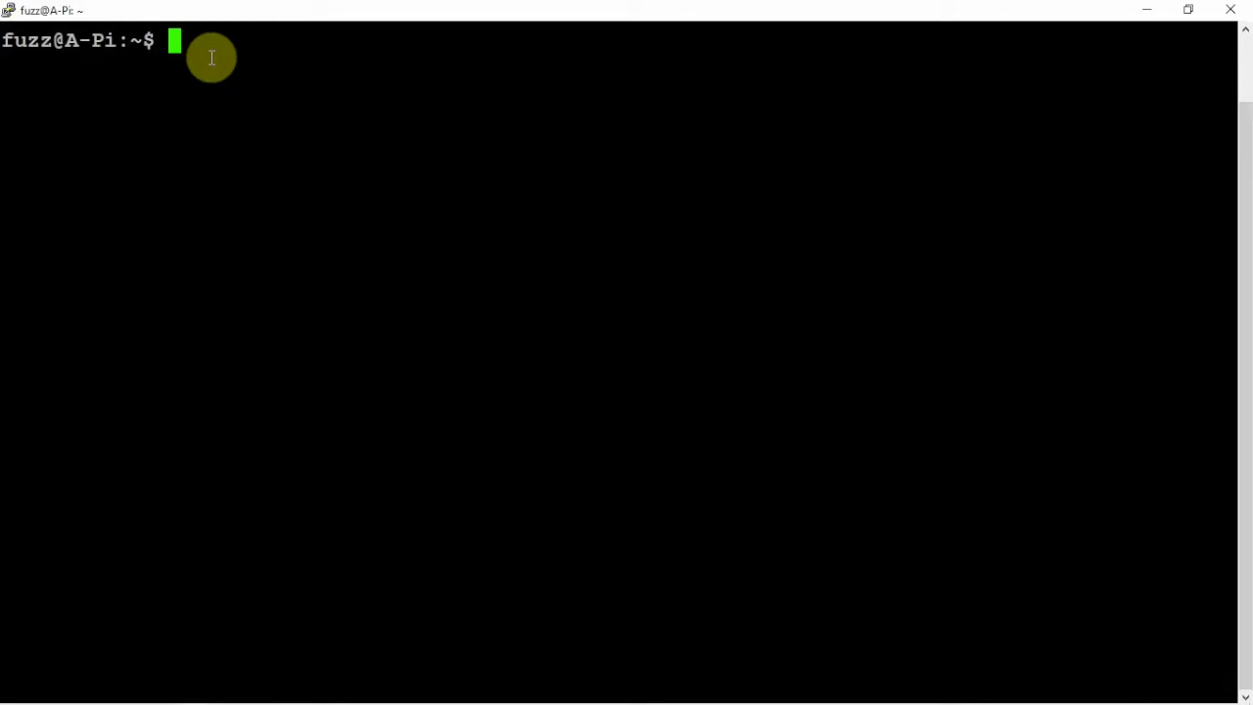
Run 'sudo apt install x11vnc' and confirm with Y to install the package and its libraries
type("sudo")
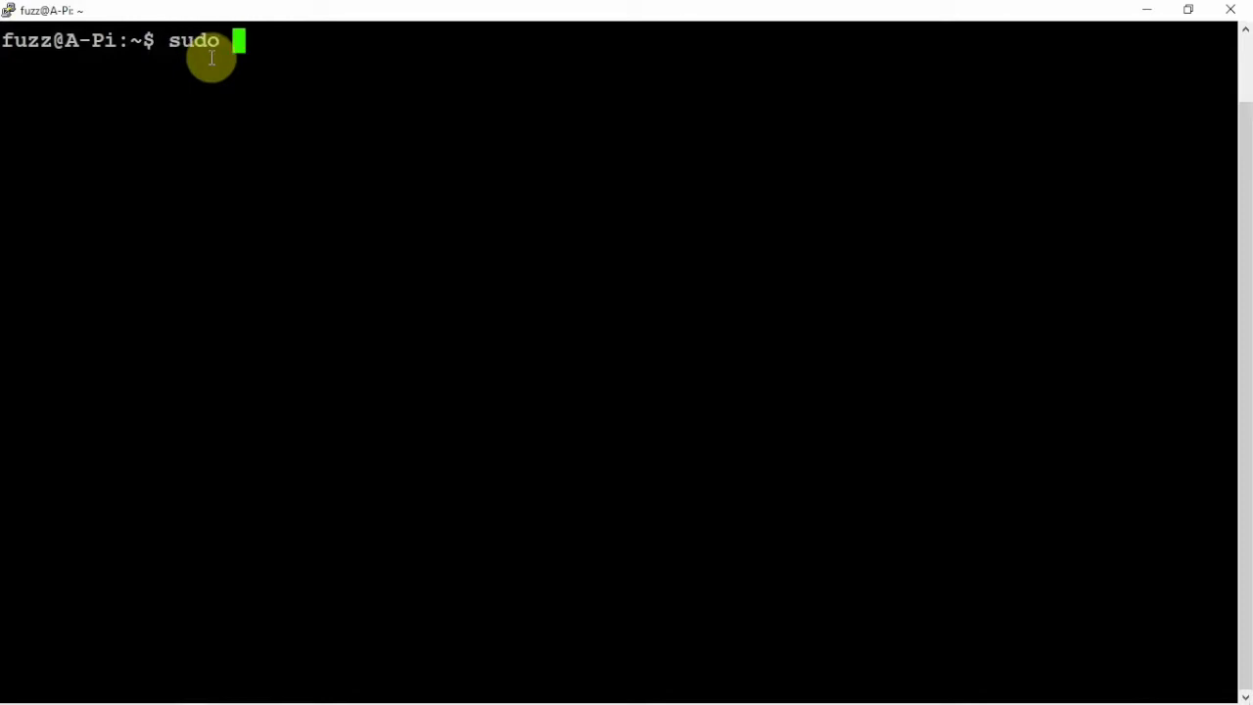
type("apt install")
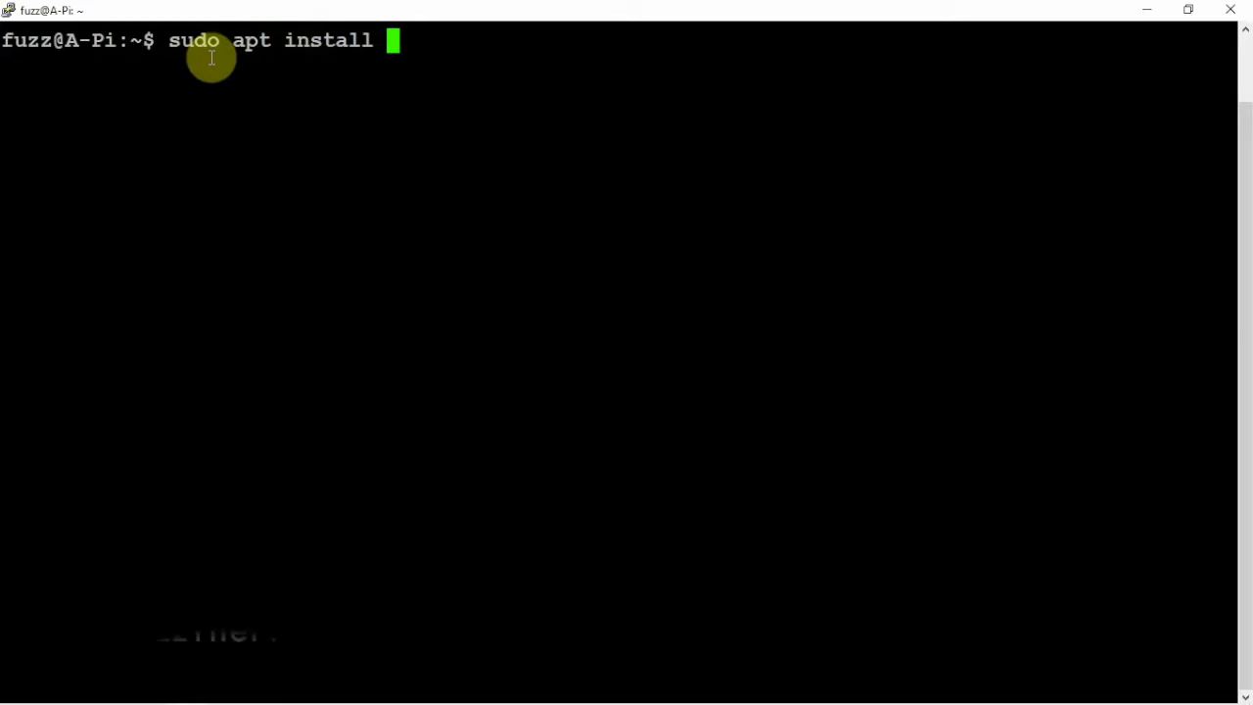
type("x11")
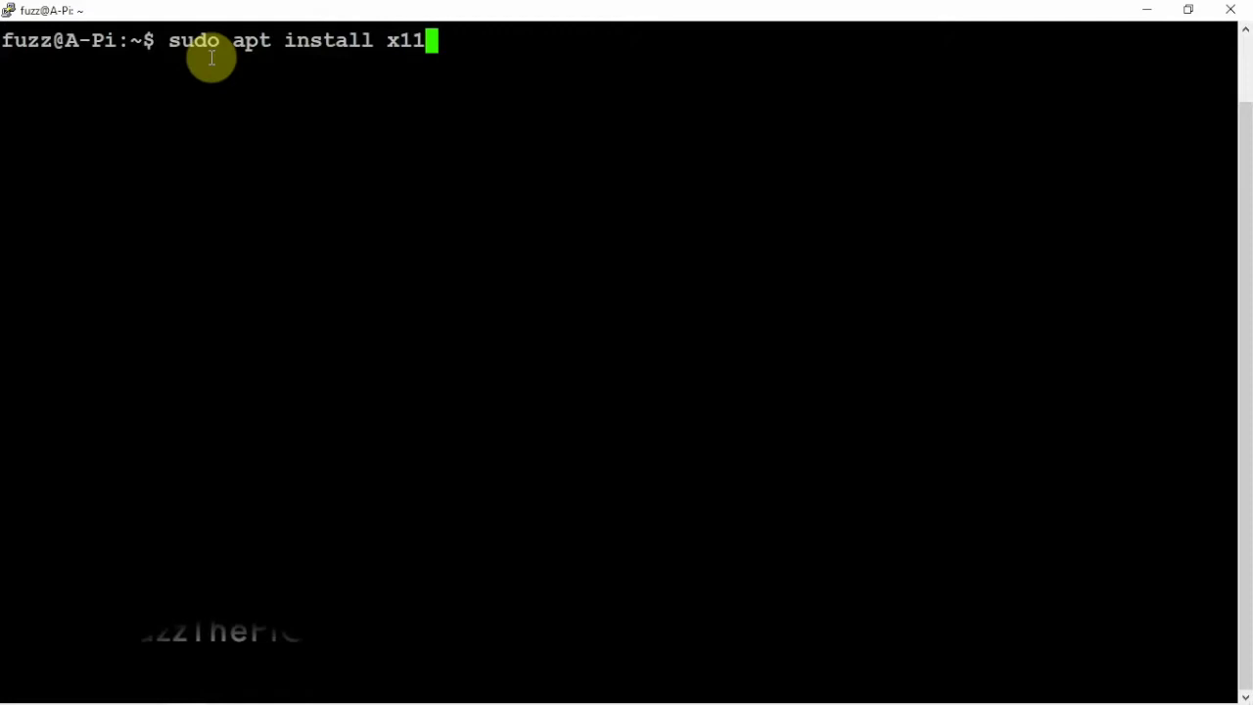
type("vnc")
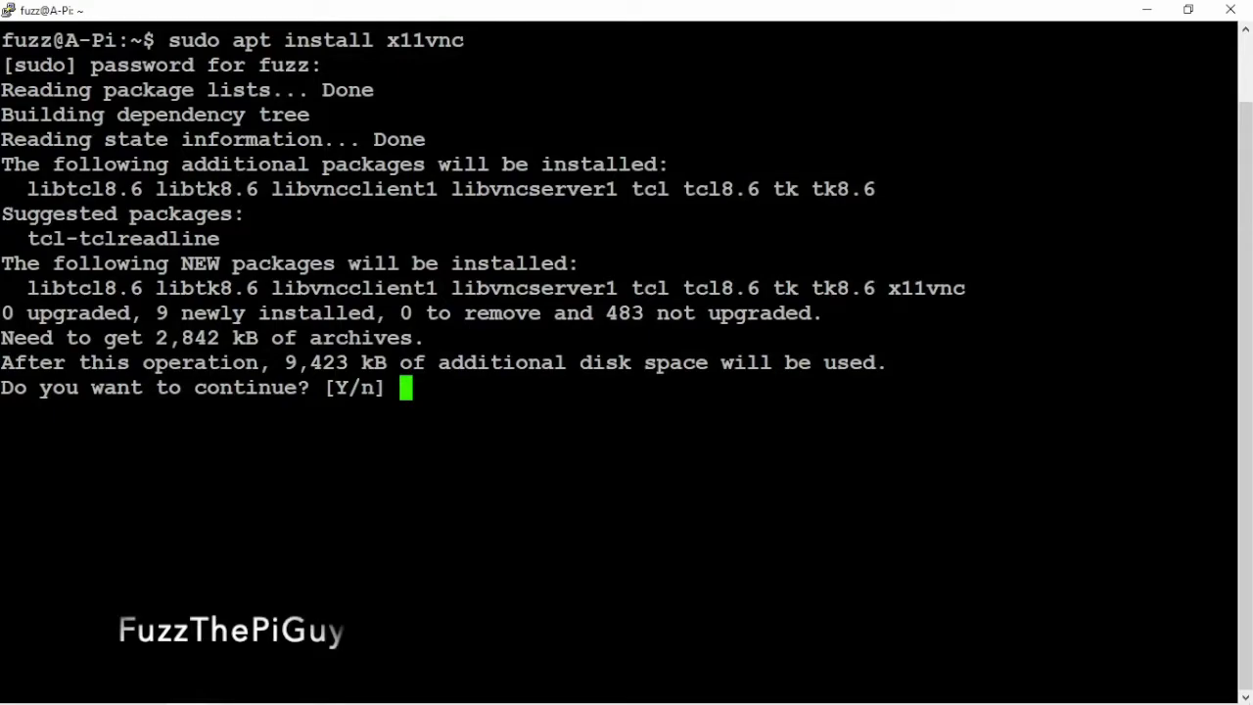
type("y")
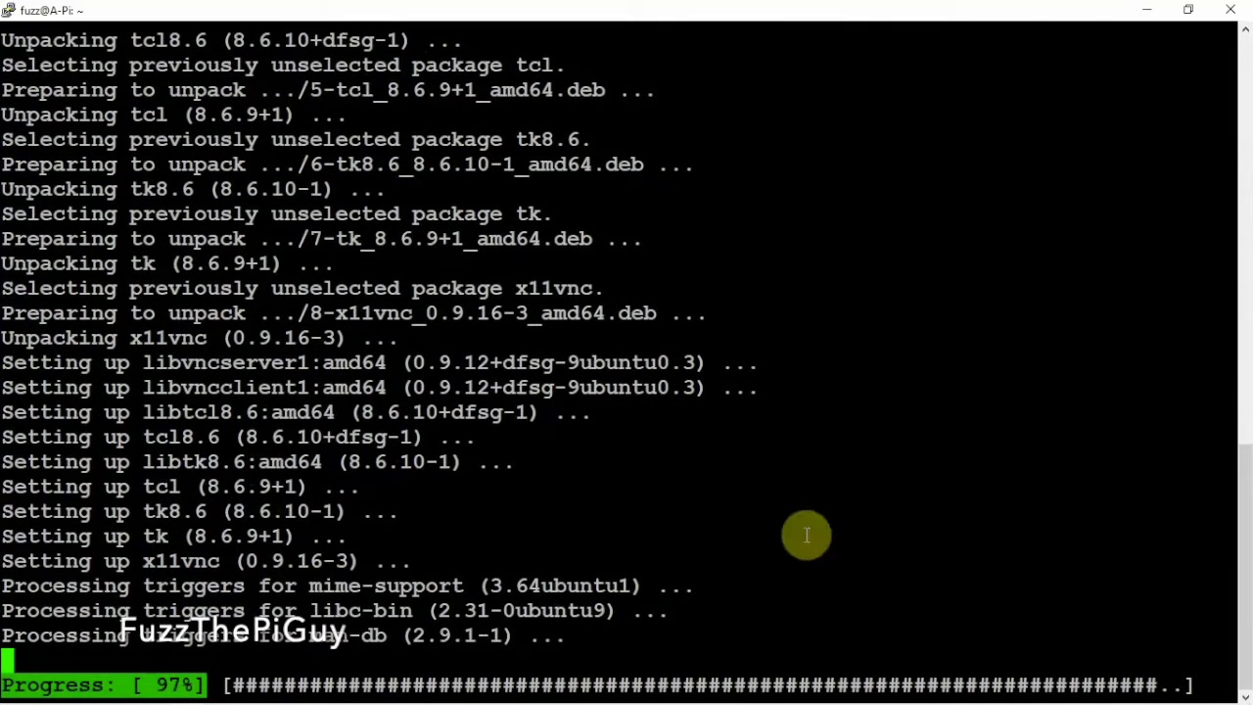
mouse_move(638, 392)
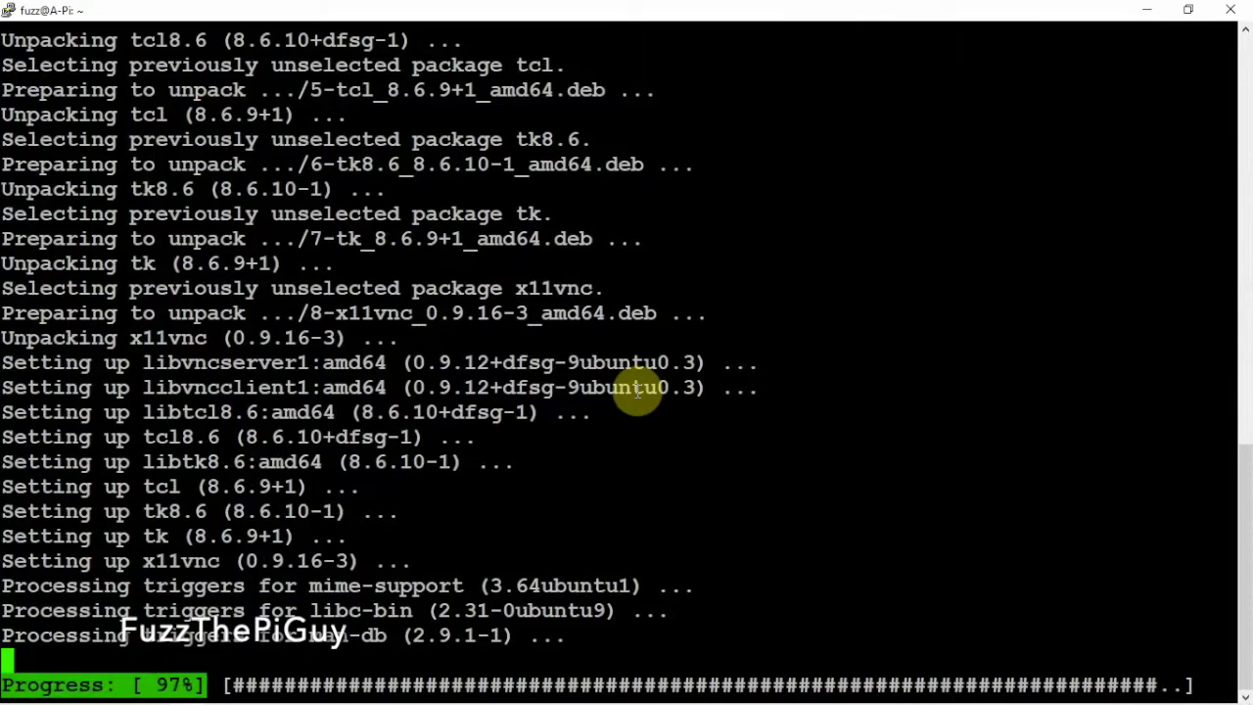
mouse_move(650, 375)
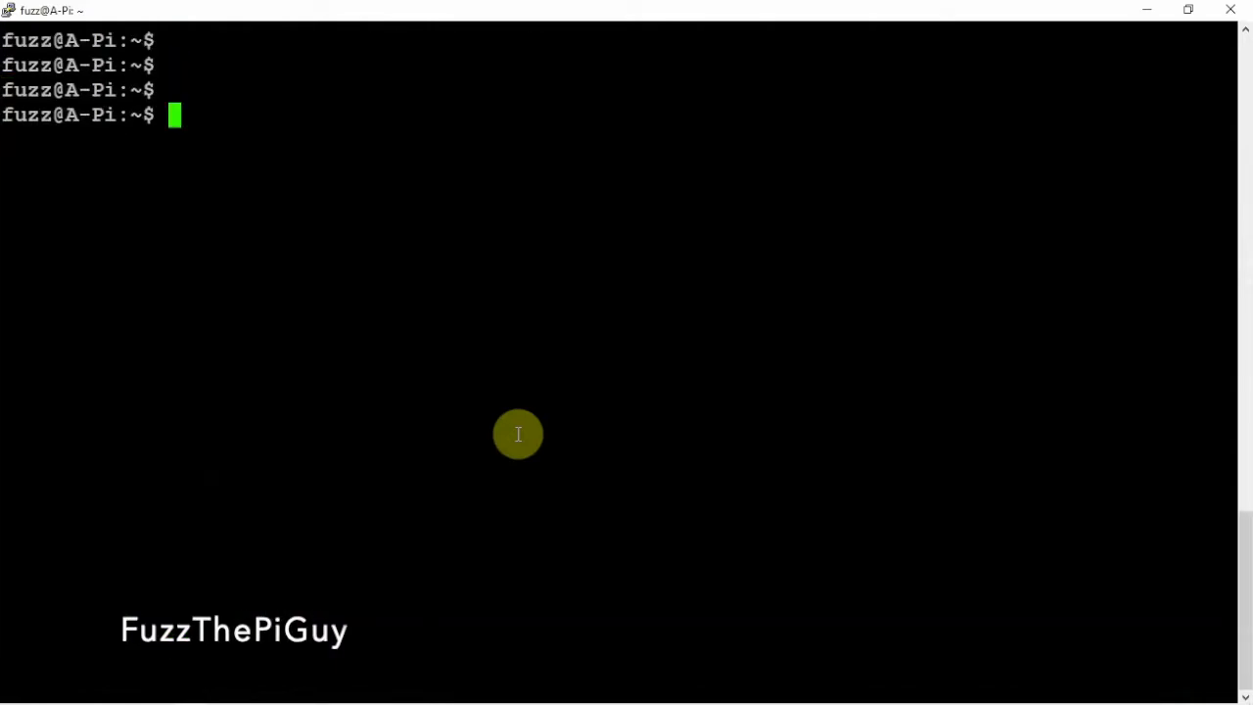
Create the /etc/x11vnc directory with 'sudo mkdir /etc/x11vnc'
type("sudo")
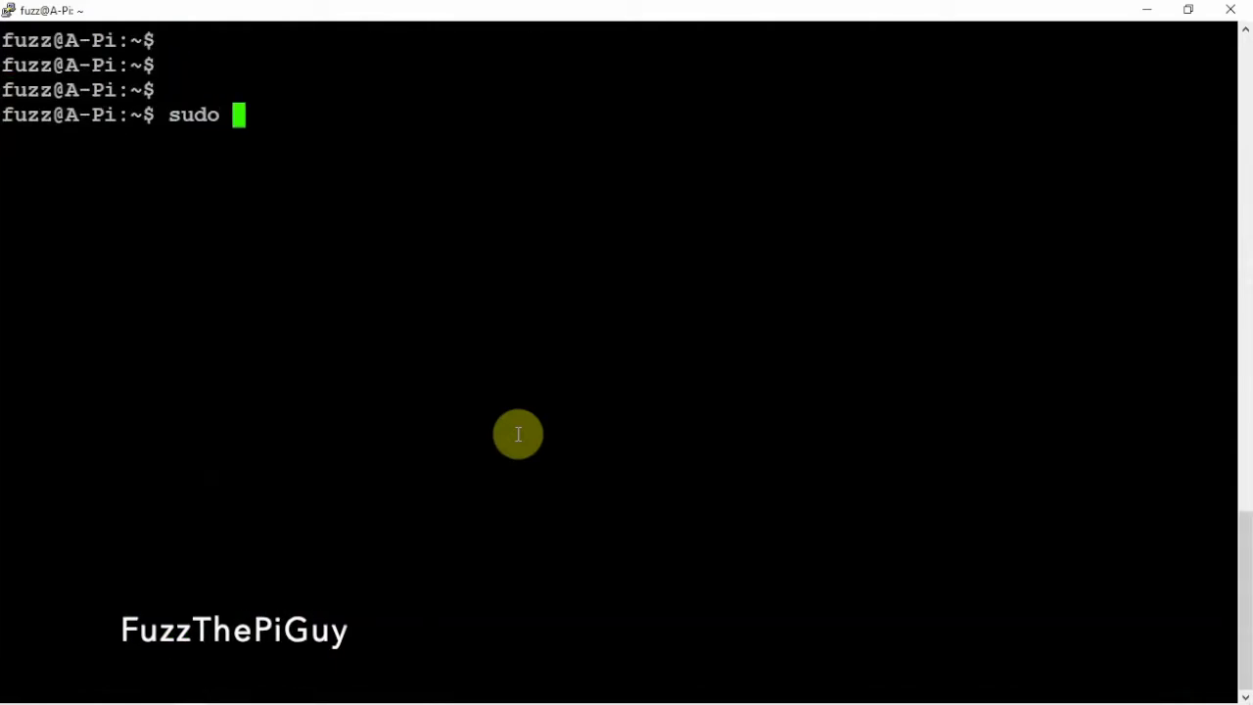
type("mk")
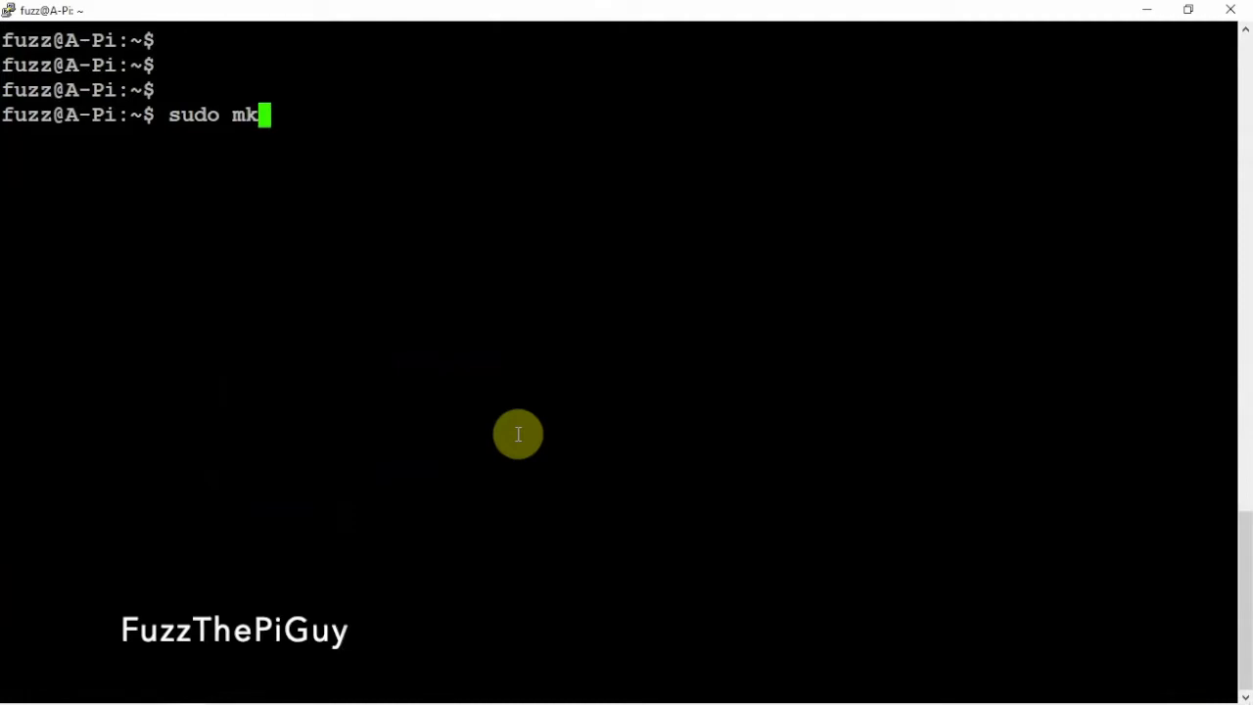
type("dir")
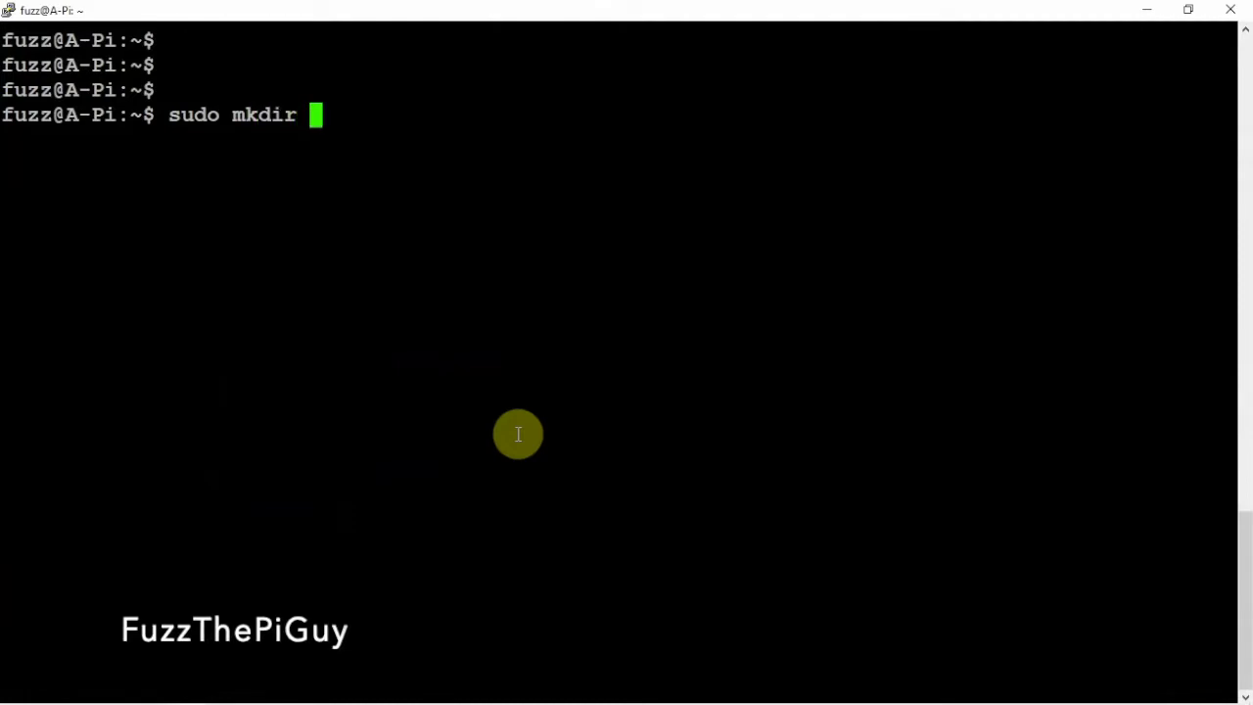
type("/etc/")
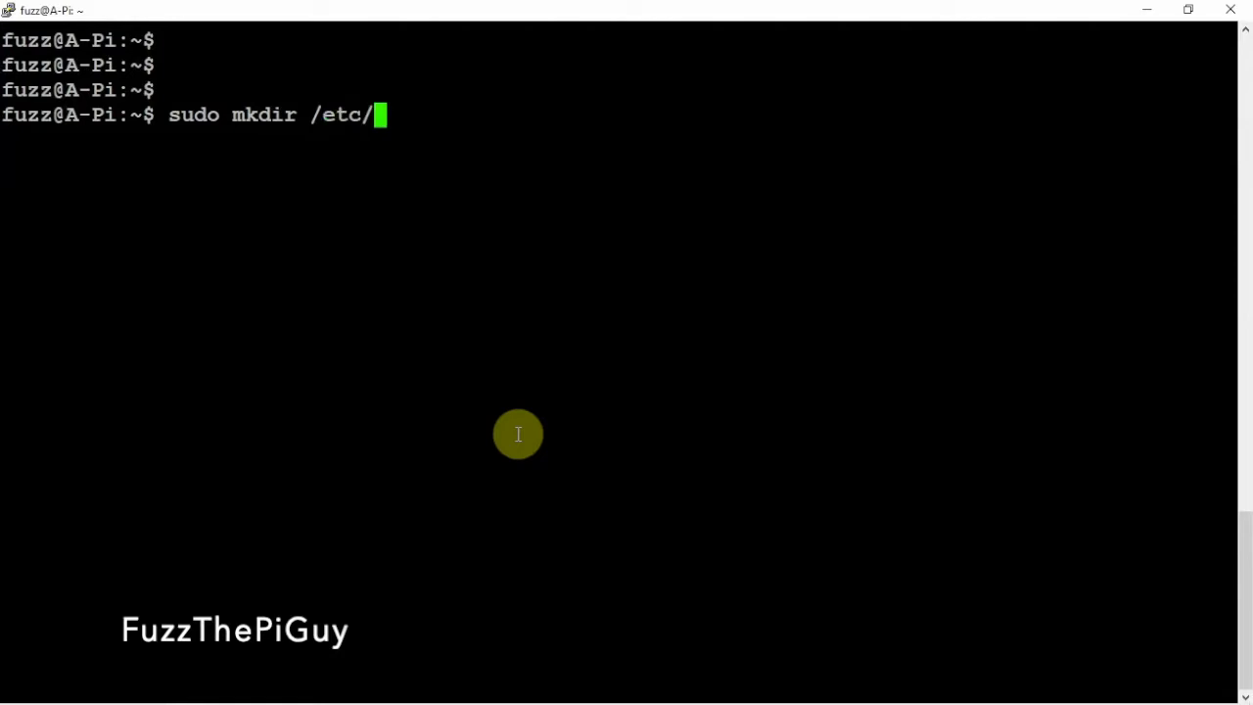
type("x")
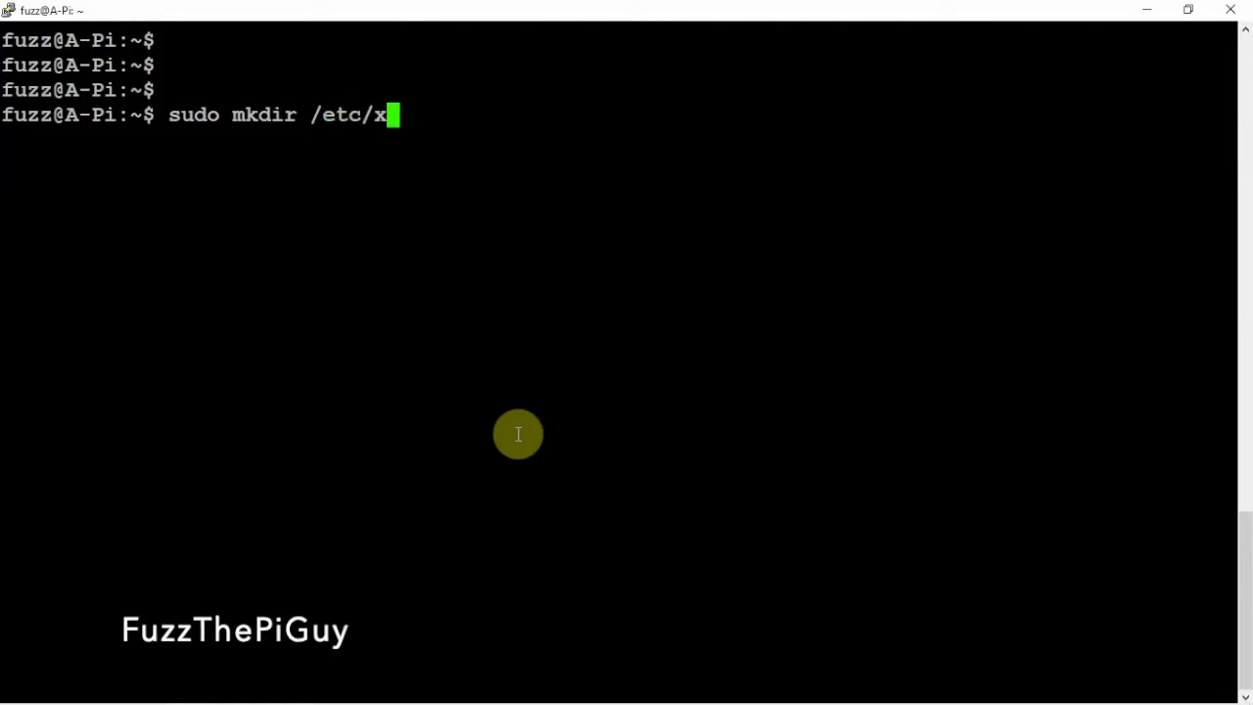
type("11vnc")
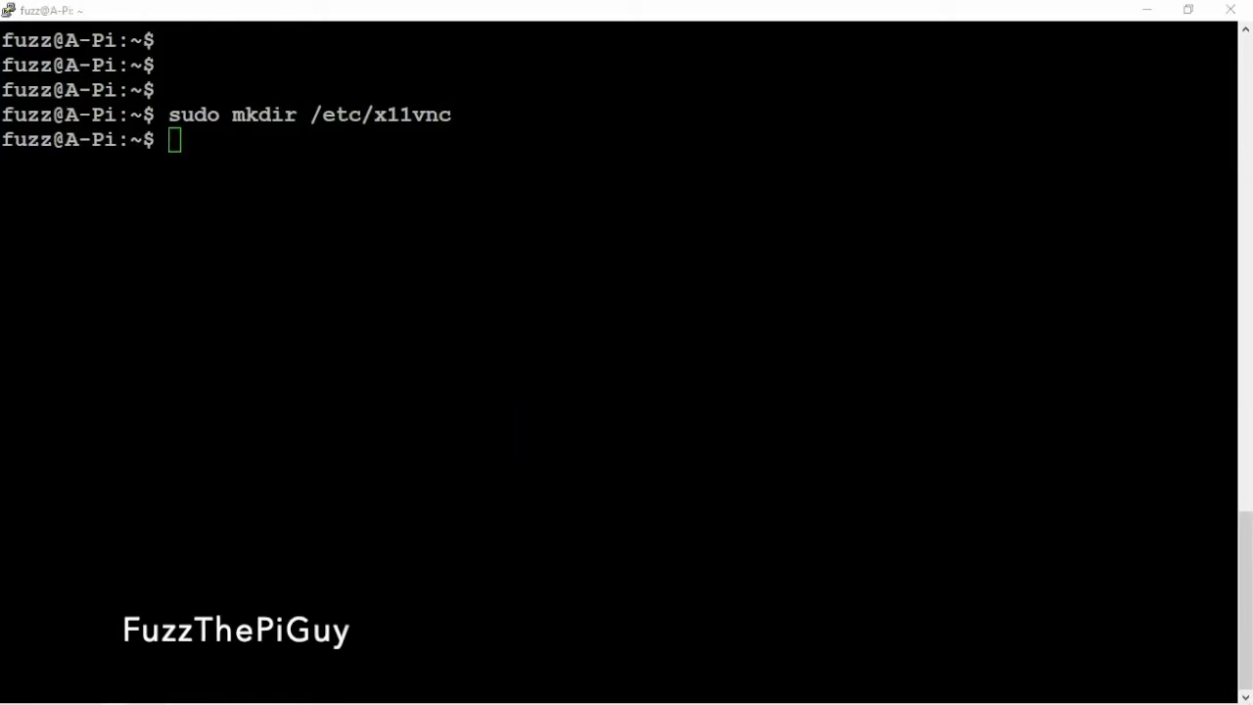
mouse_move(626, 395)
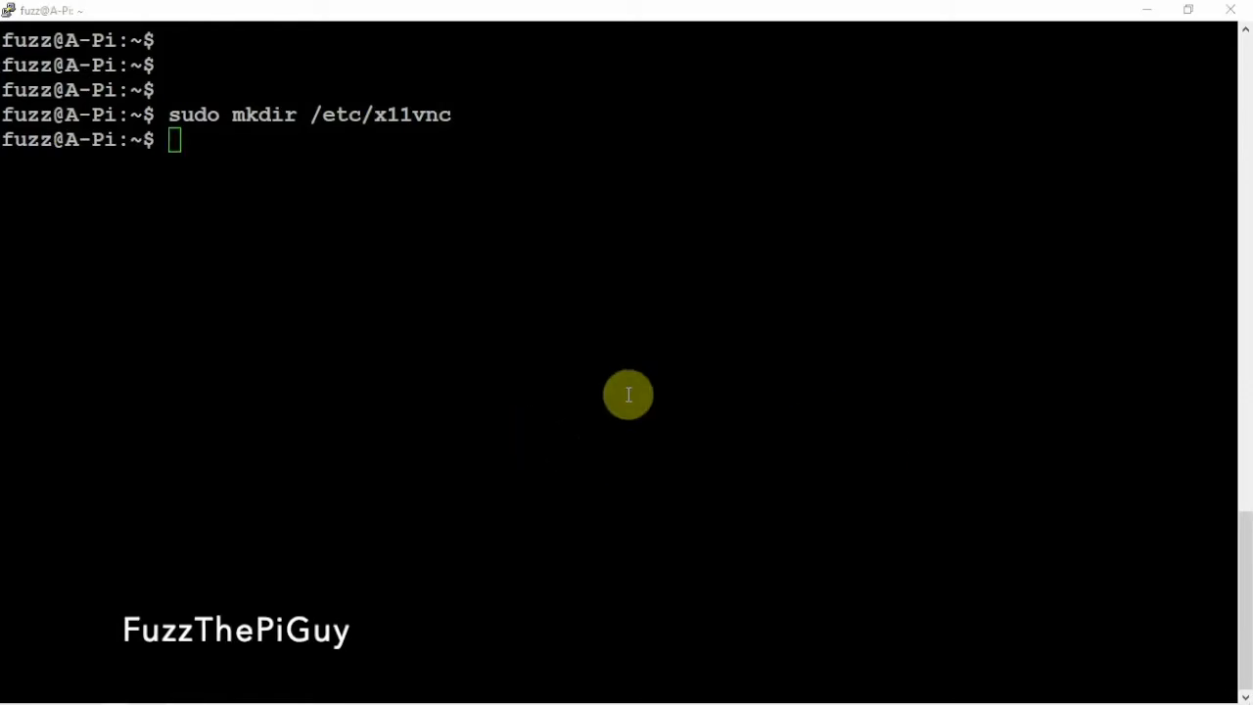
Store the VNC password in /etc/x11vnc/vncpwd with 'sudo x11vnc --storepasswd'
type("sudo x11vnc --storepasswd /etc/x11vnc/vncpwd")
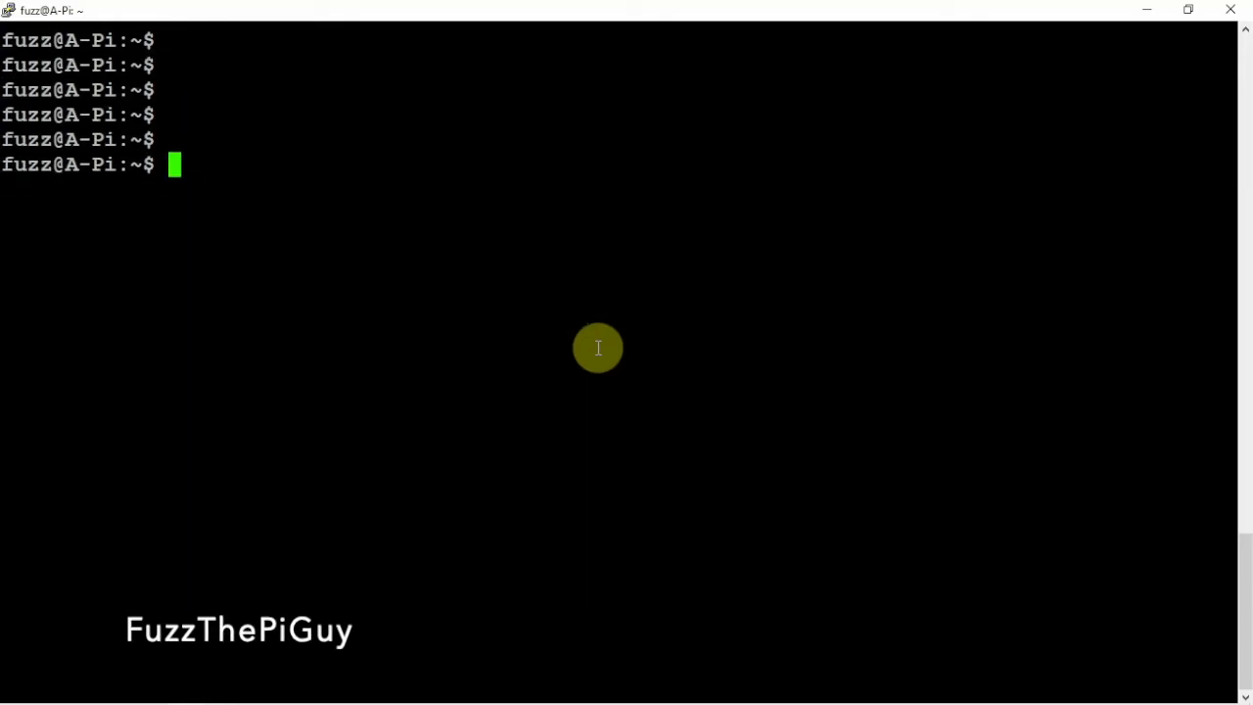
Edit /lib/systemd/system/x11vnc.service in sudo nano, then save and exit with Ctrl+X
type("su")
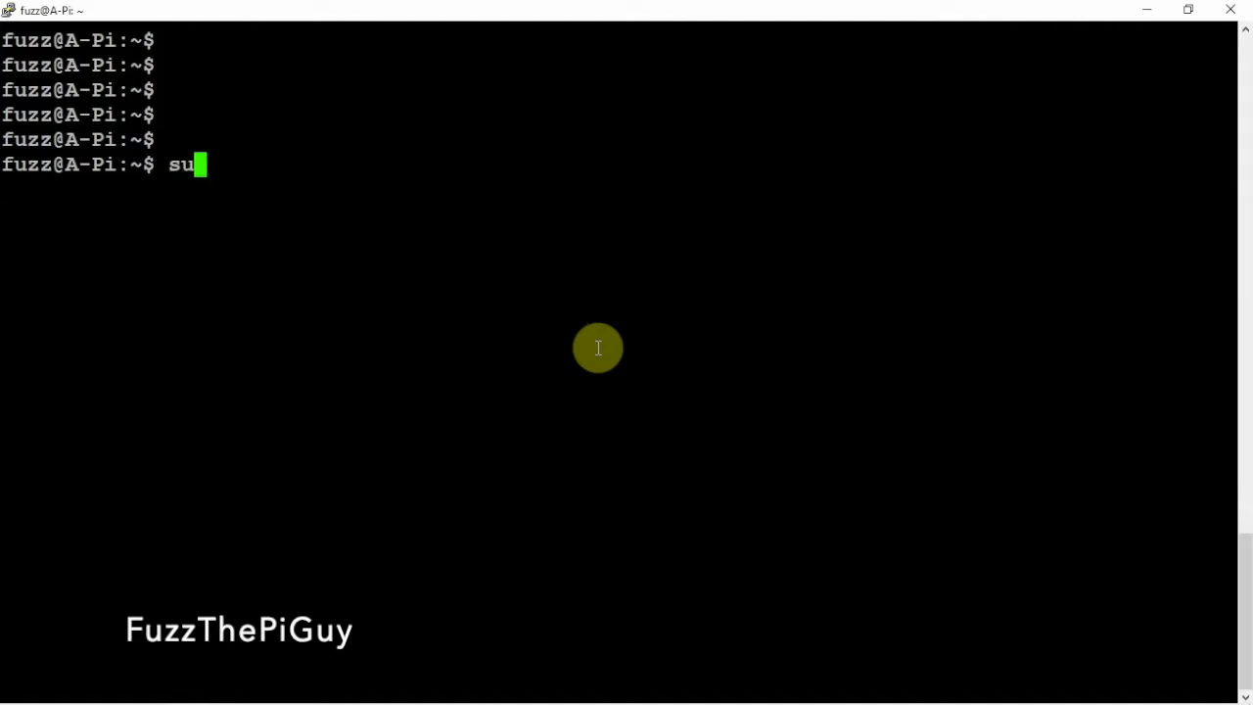
type("do nano")
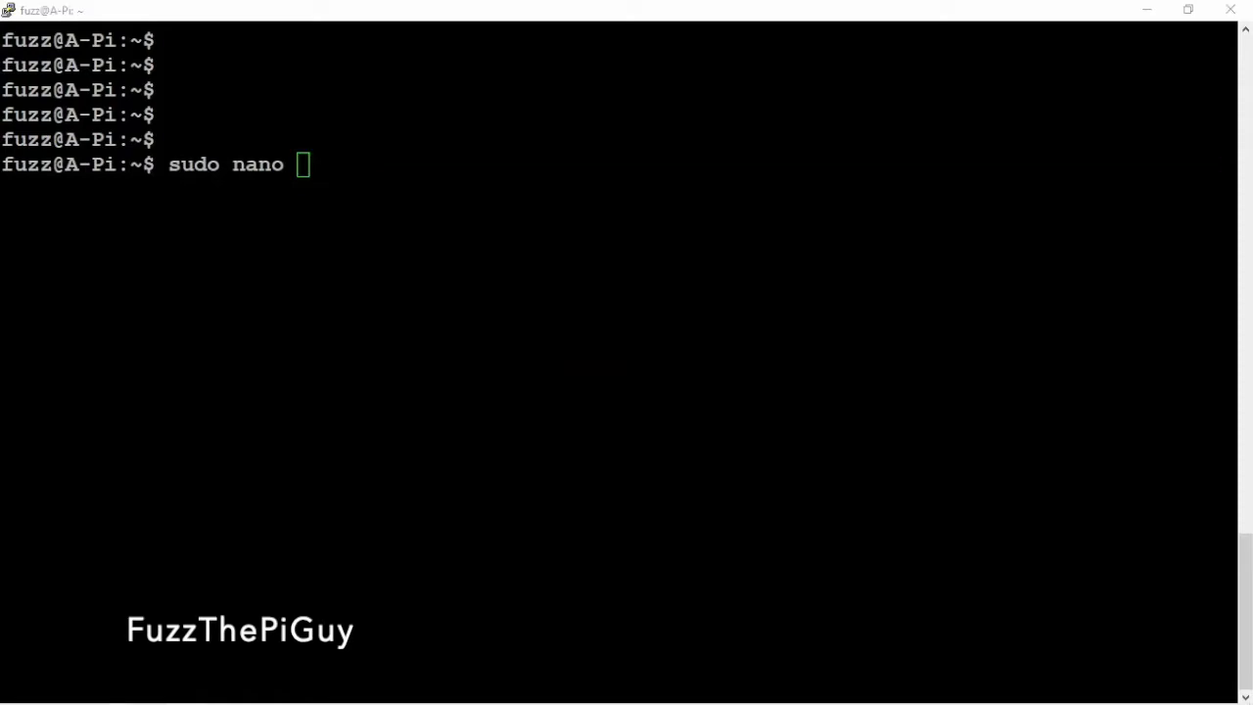
mouse_move(873, 267)
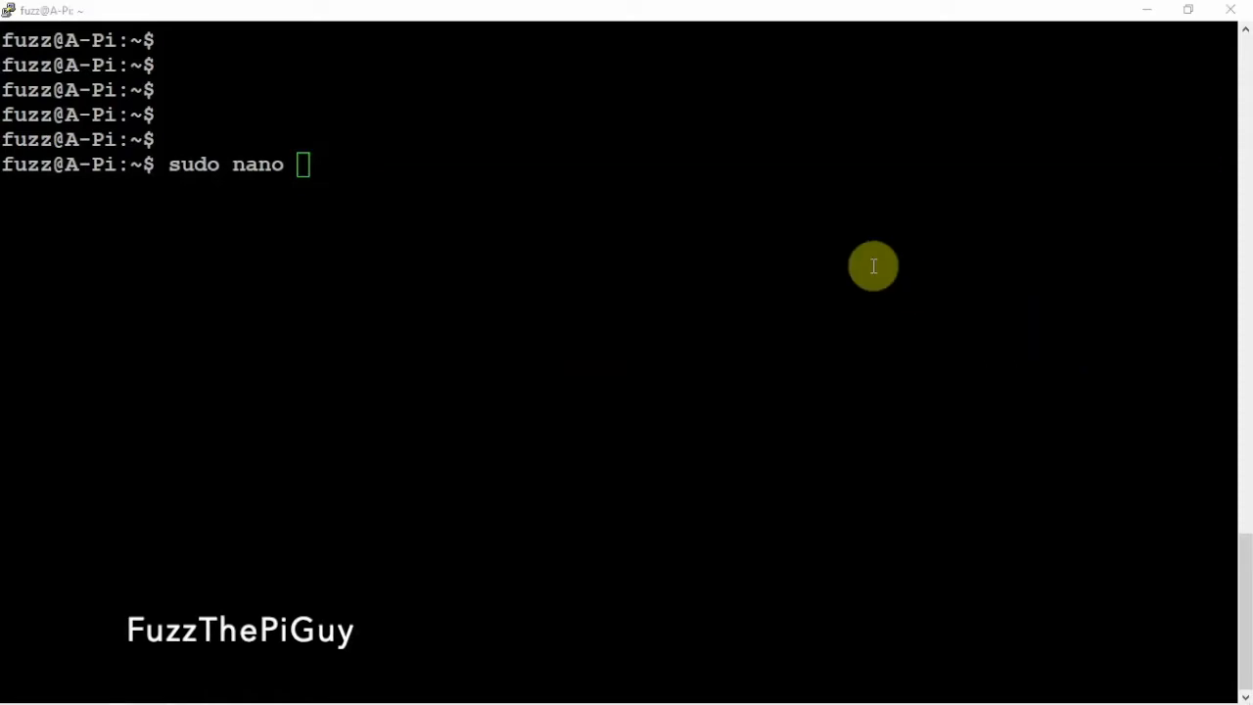
type("/lib/systemd/system/x11vnc.service")
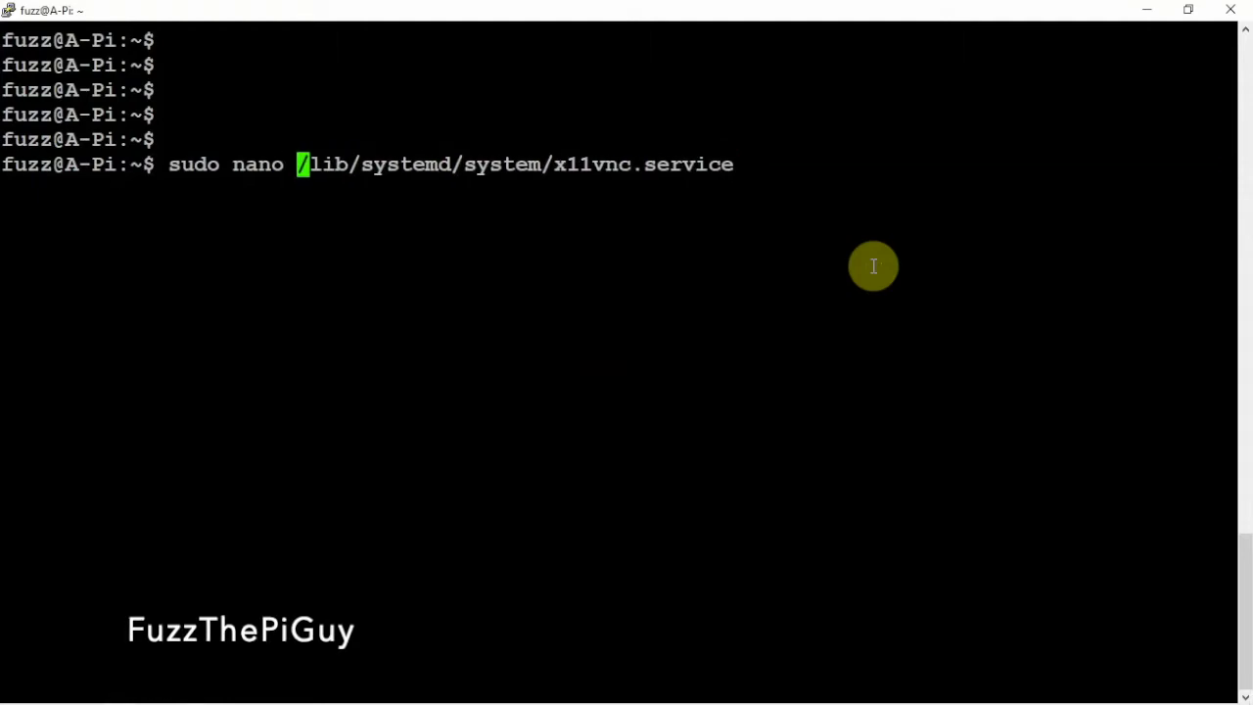
key("Enter")
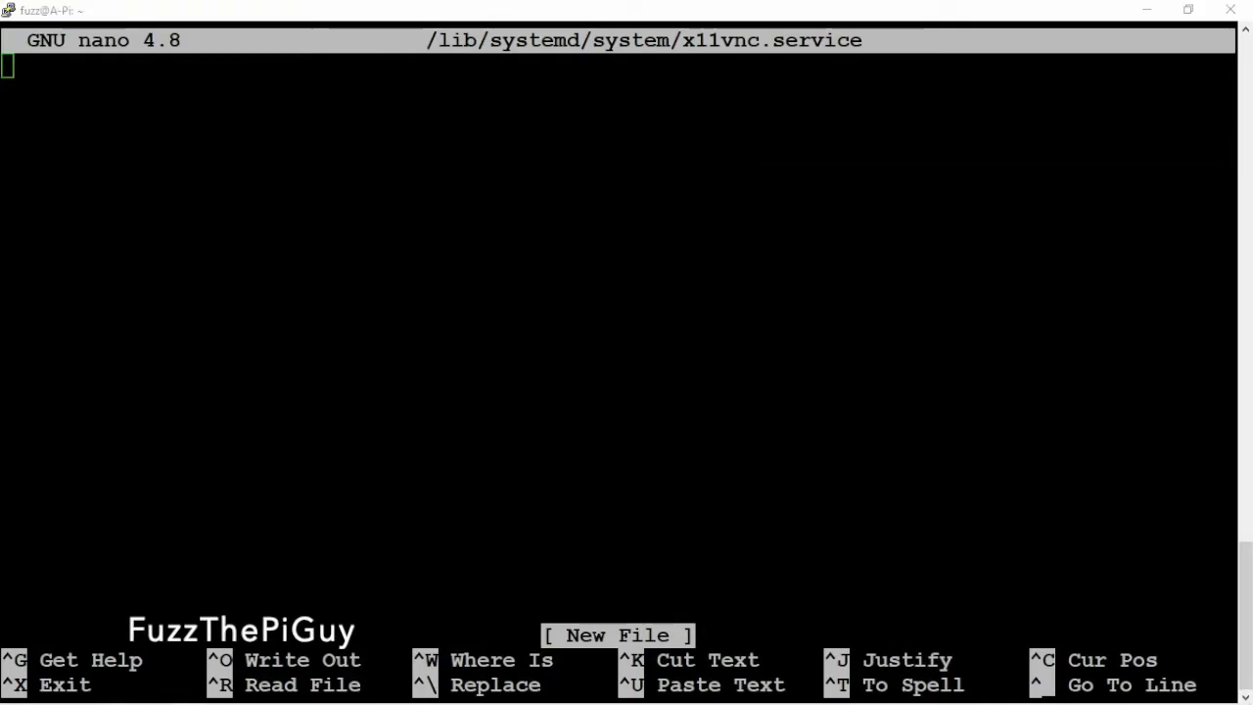
mouse_move(1090, 332)
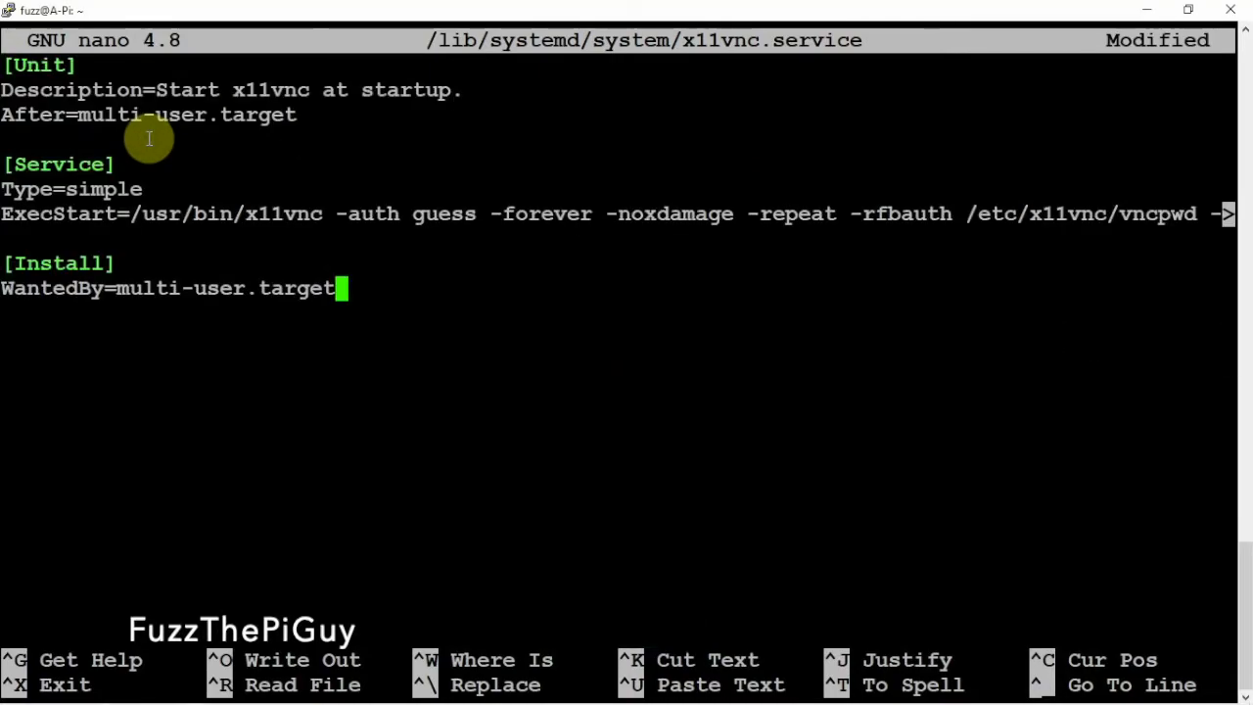
key("ctrl+x")
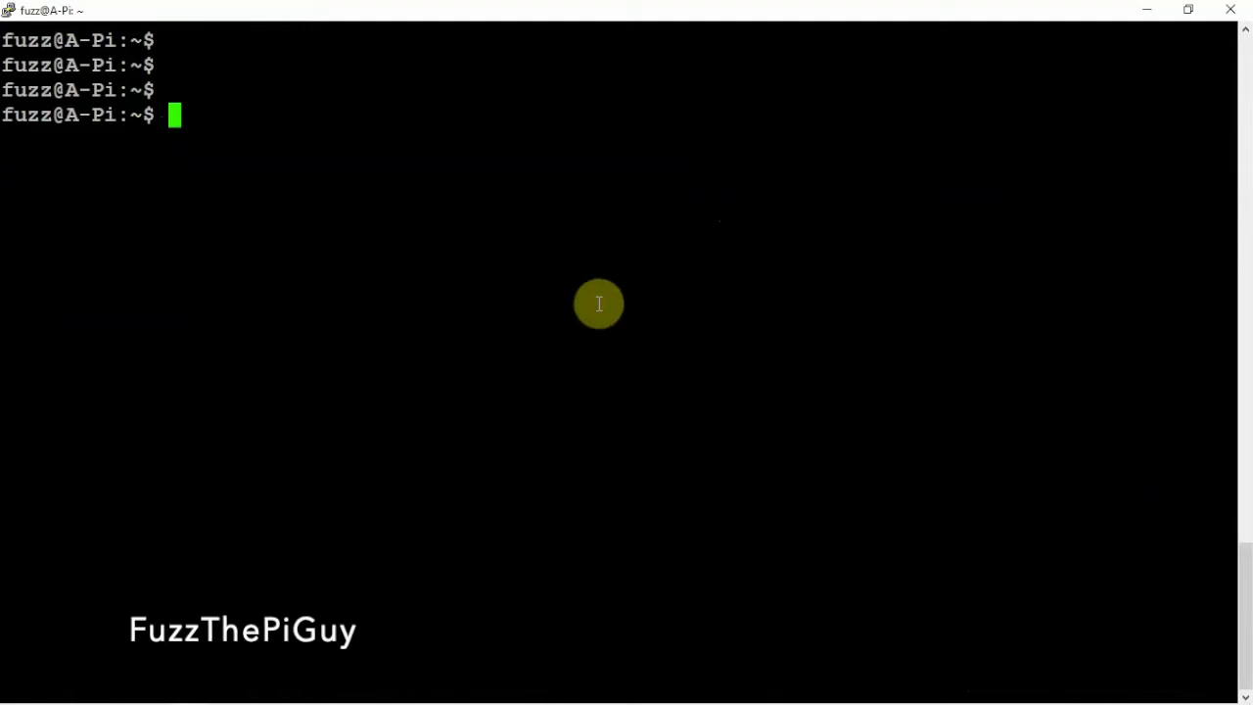
Run 'sudo systemctl daemon-reload', then enable and start x11vnc.service
type("sudo s")
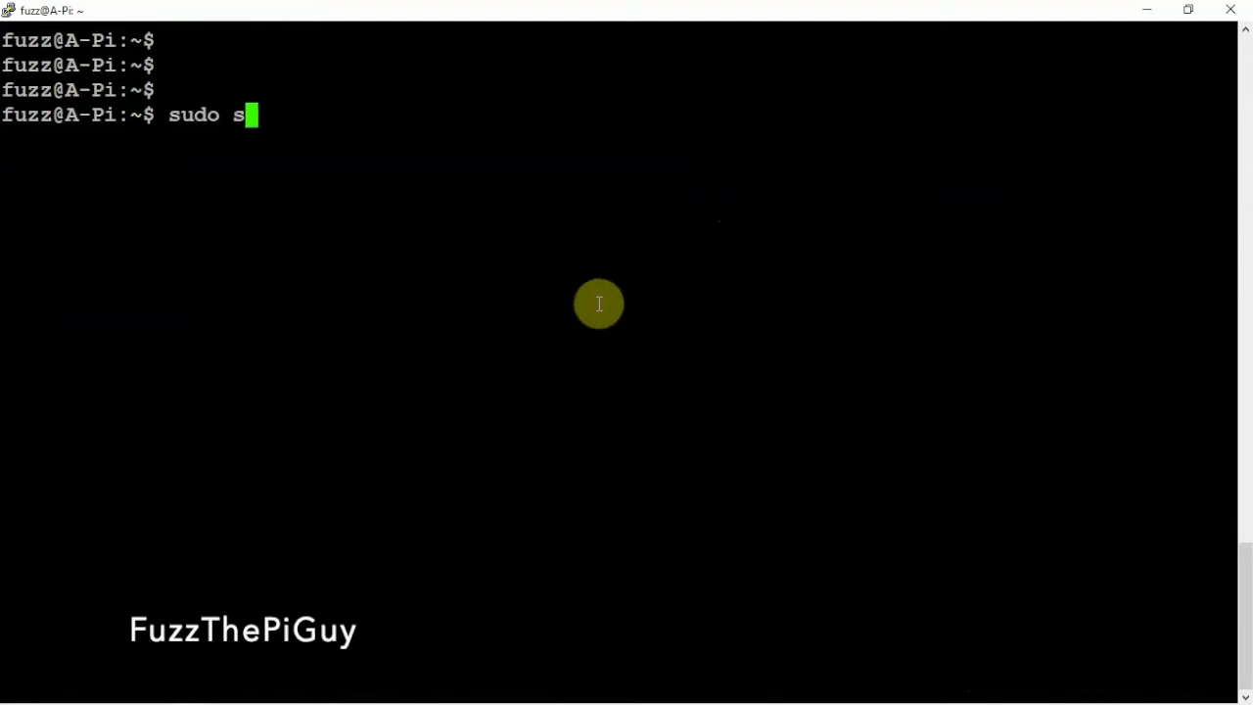
type("ysyt")
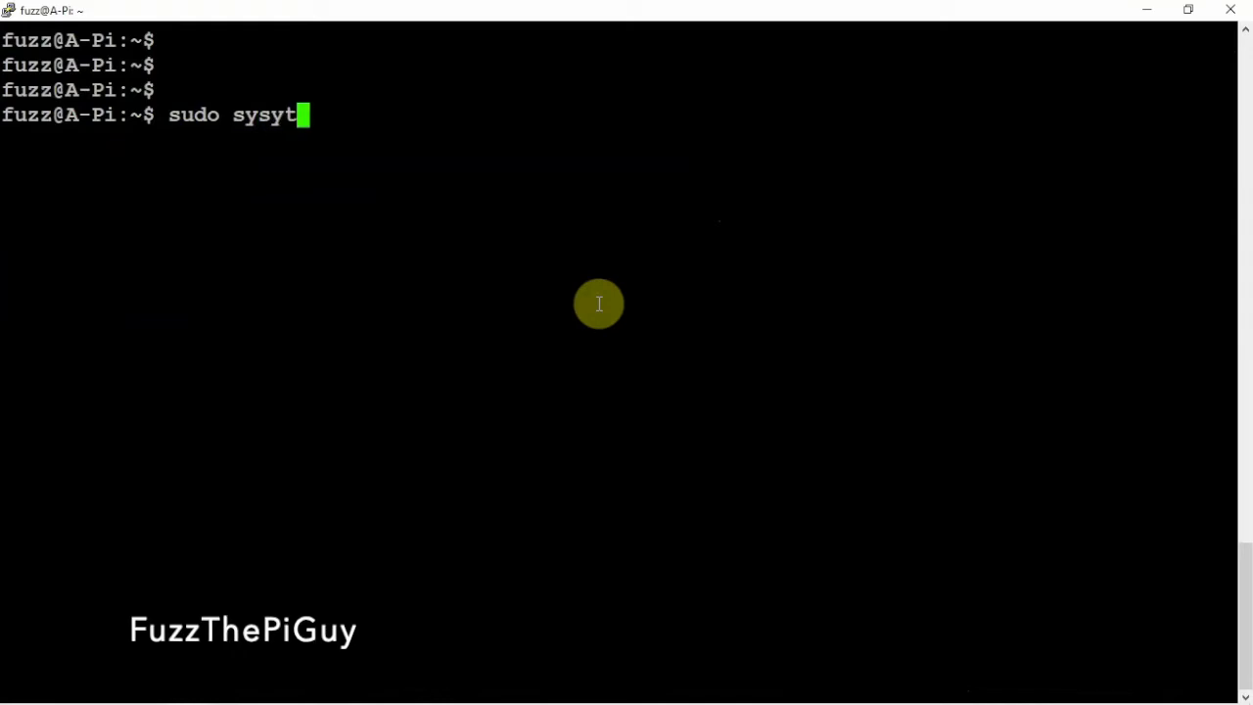
key("BackSpace")
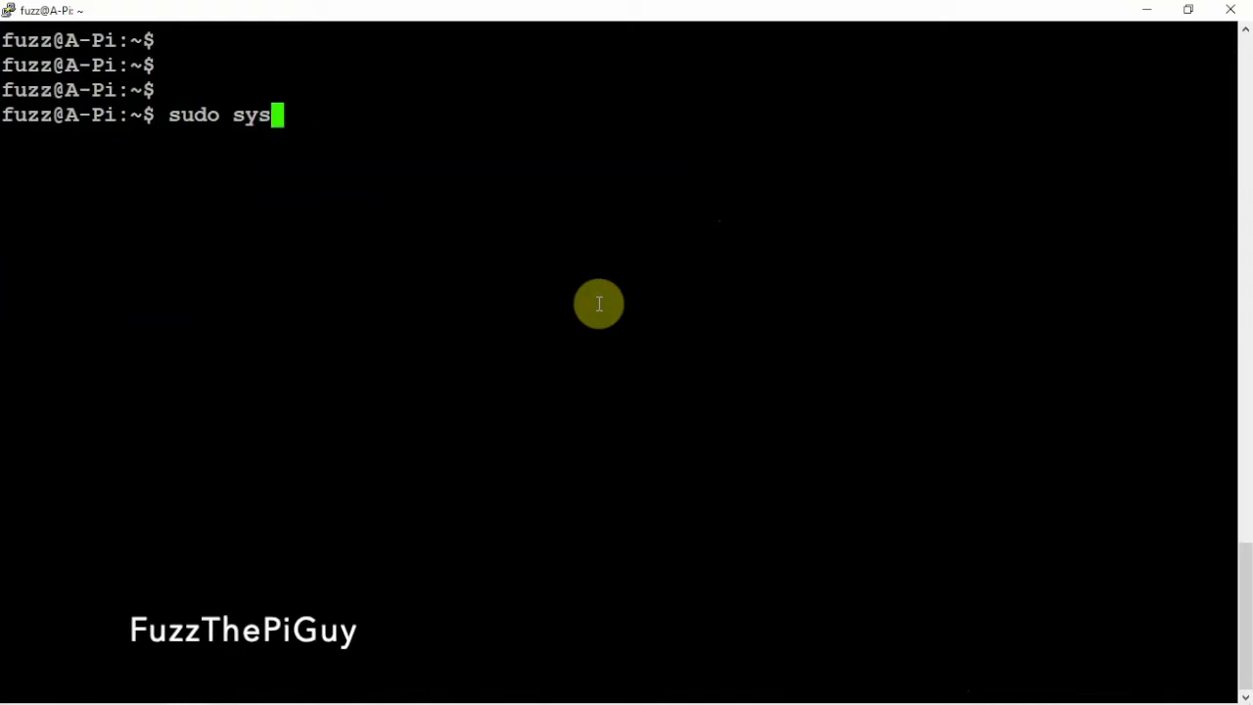
type("temc")
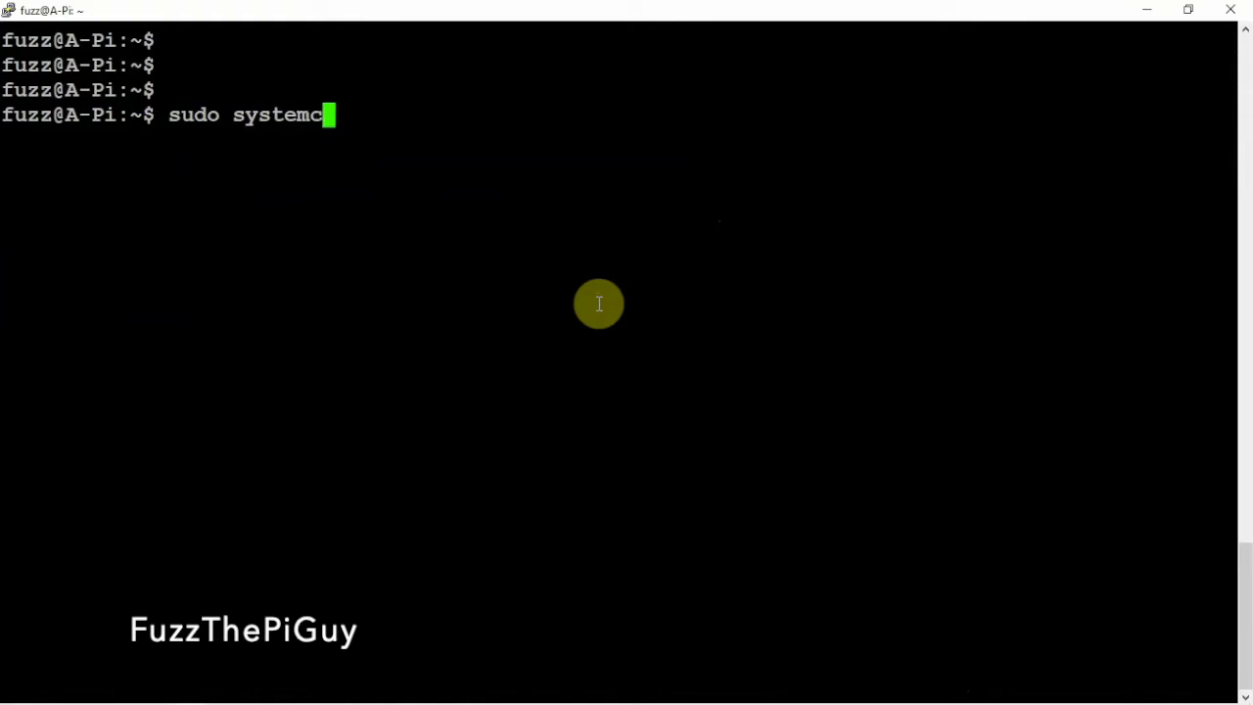
type("tl")
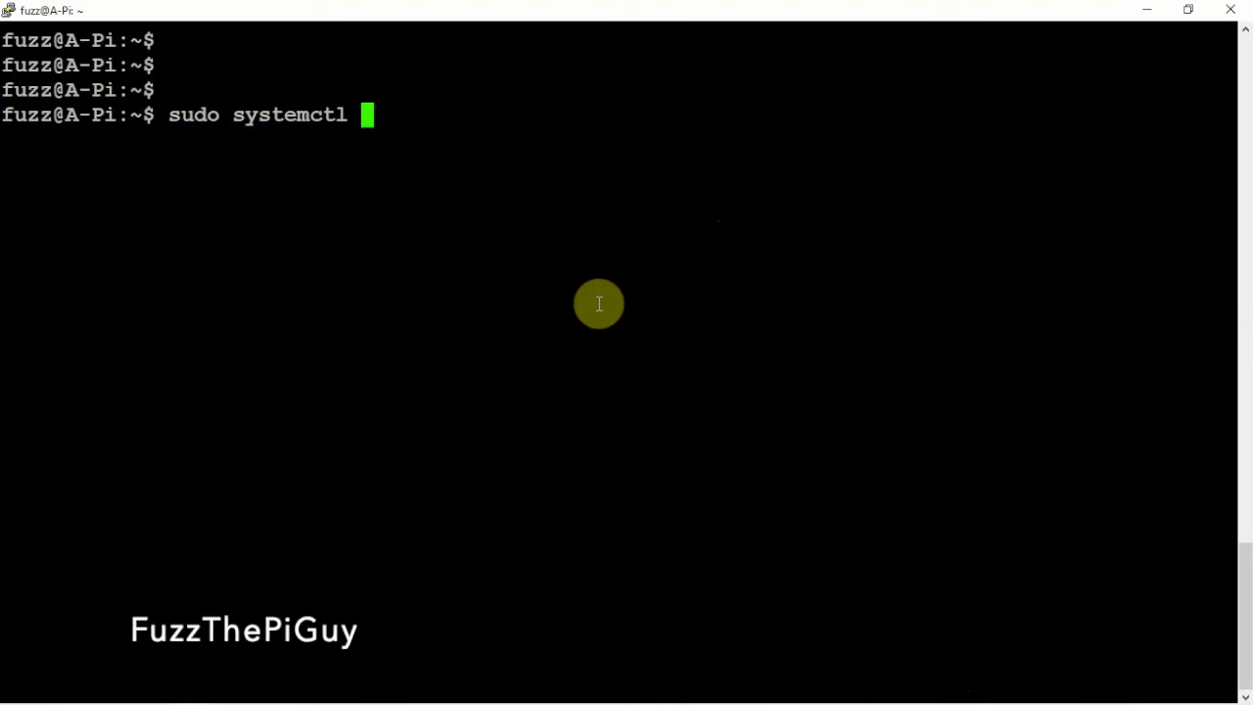
type("d")
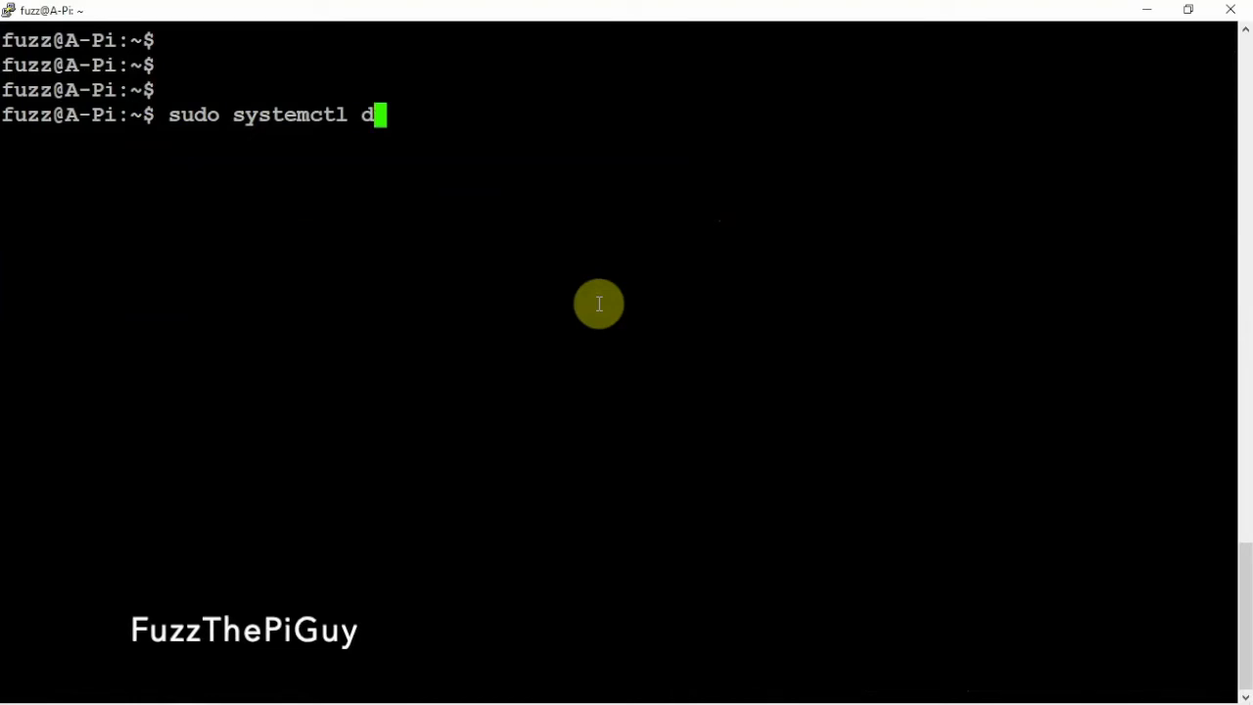
type("aemon-reload")
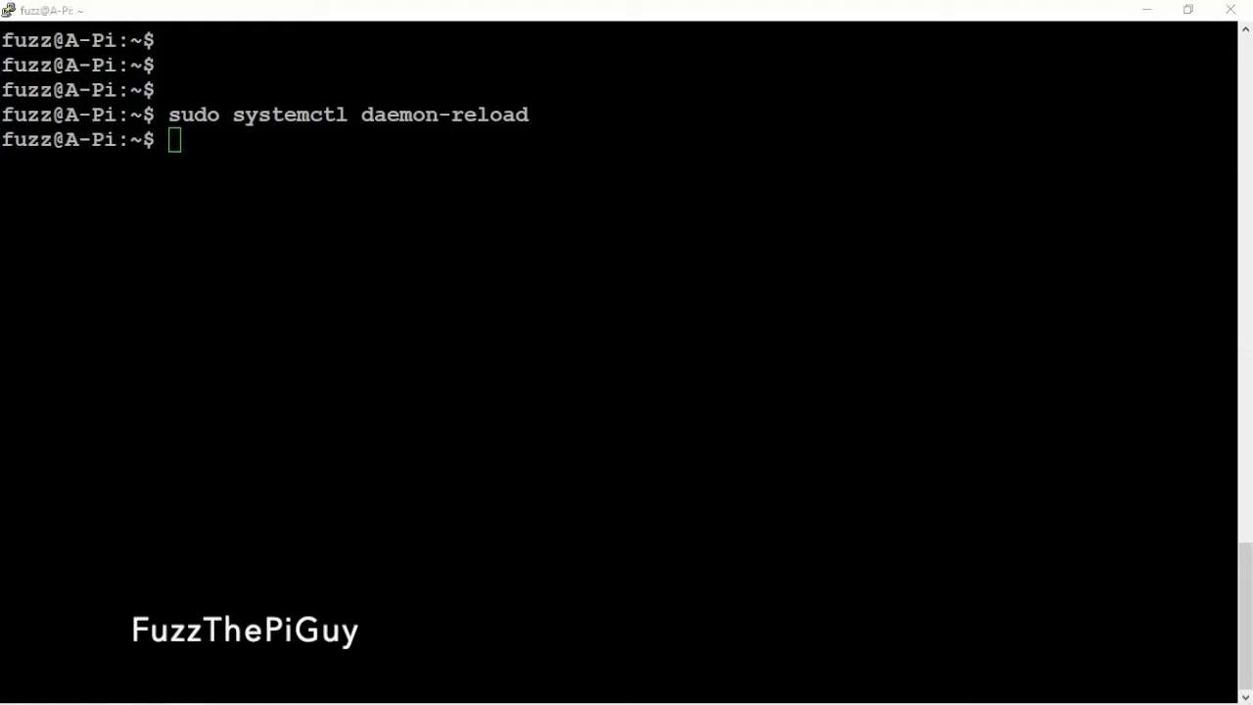
left_click(607, 298)
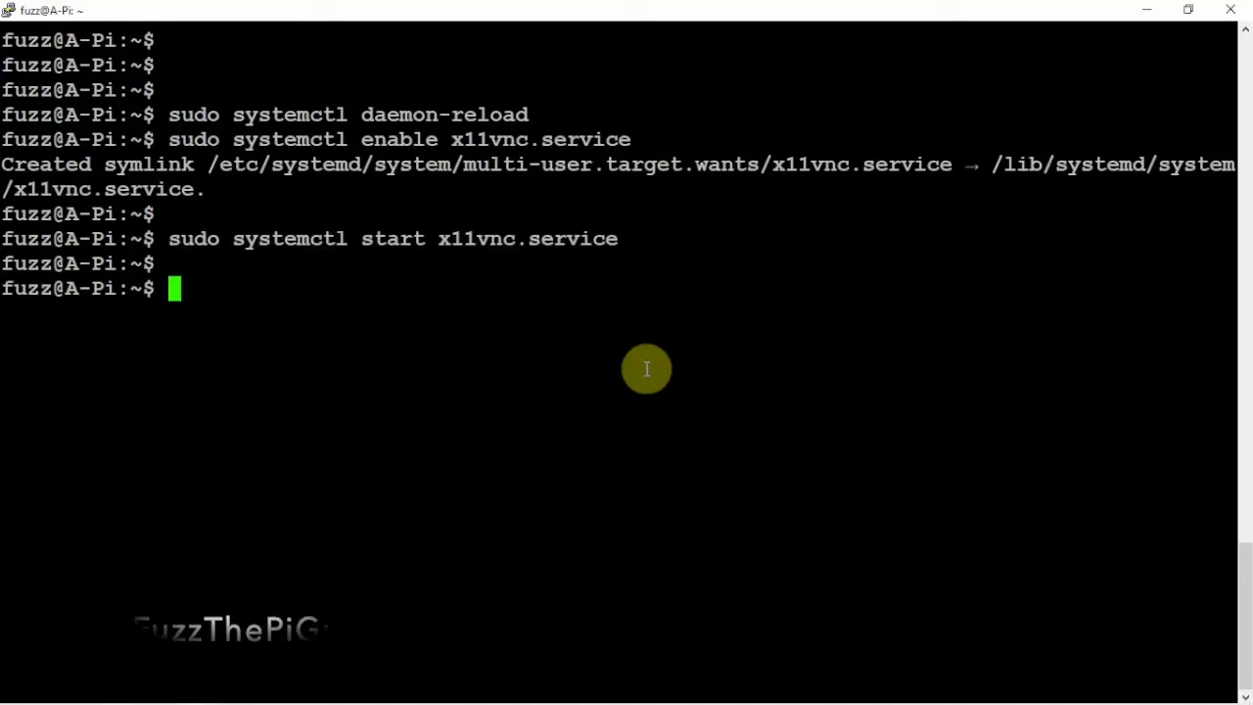
mouse_move(345, 286)
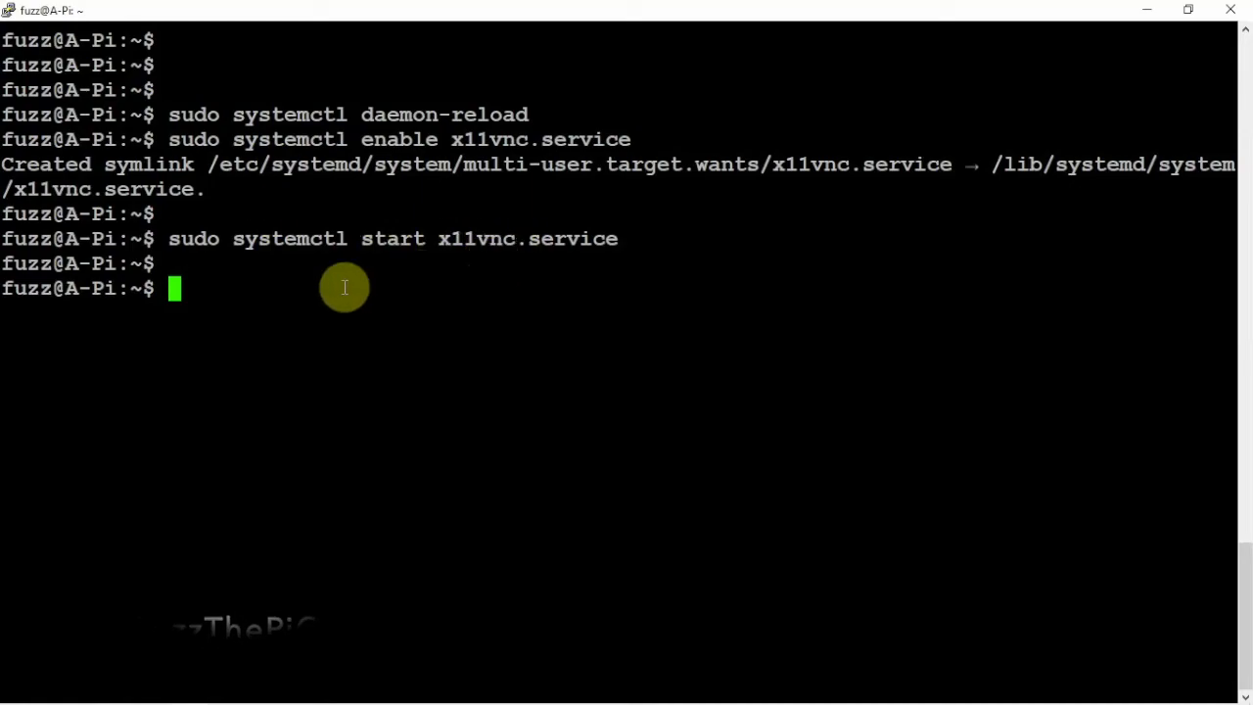
mouse_move(331, 290)
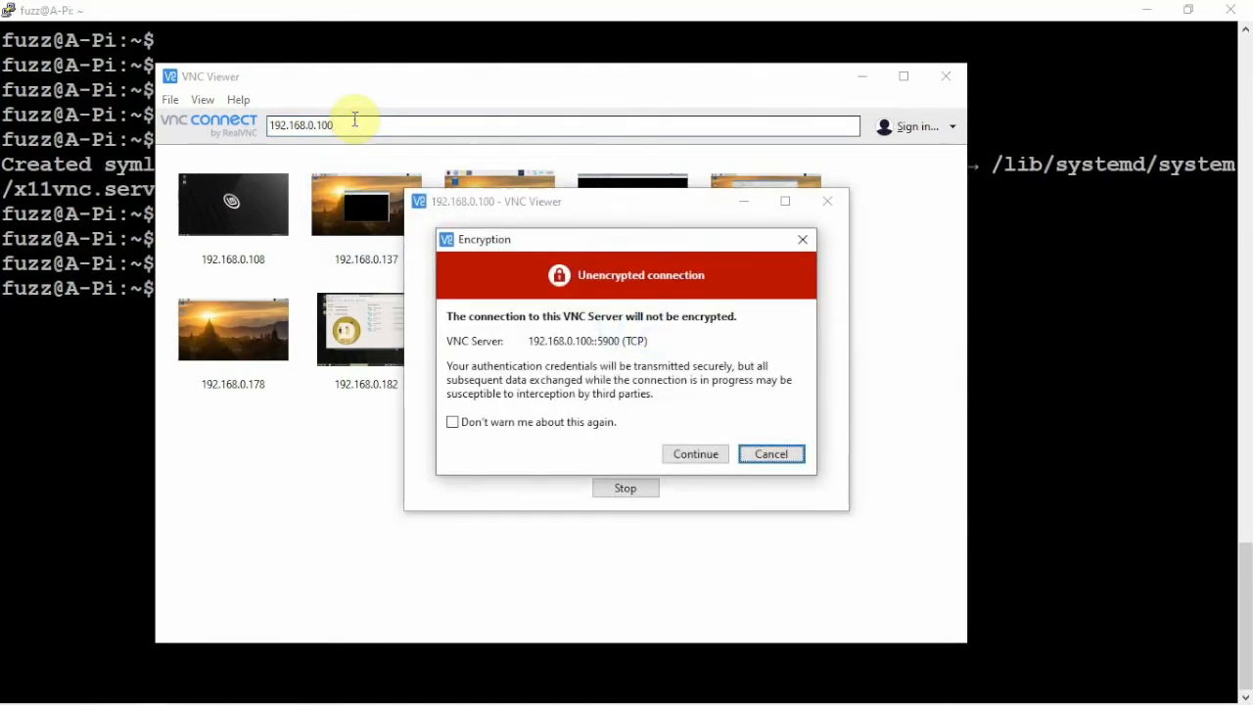
Accept the unencrypted warning for 192.168.0.100 and log in with the VNC password
left_click(695, 454)
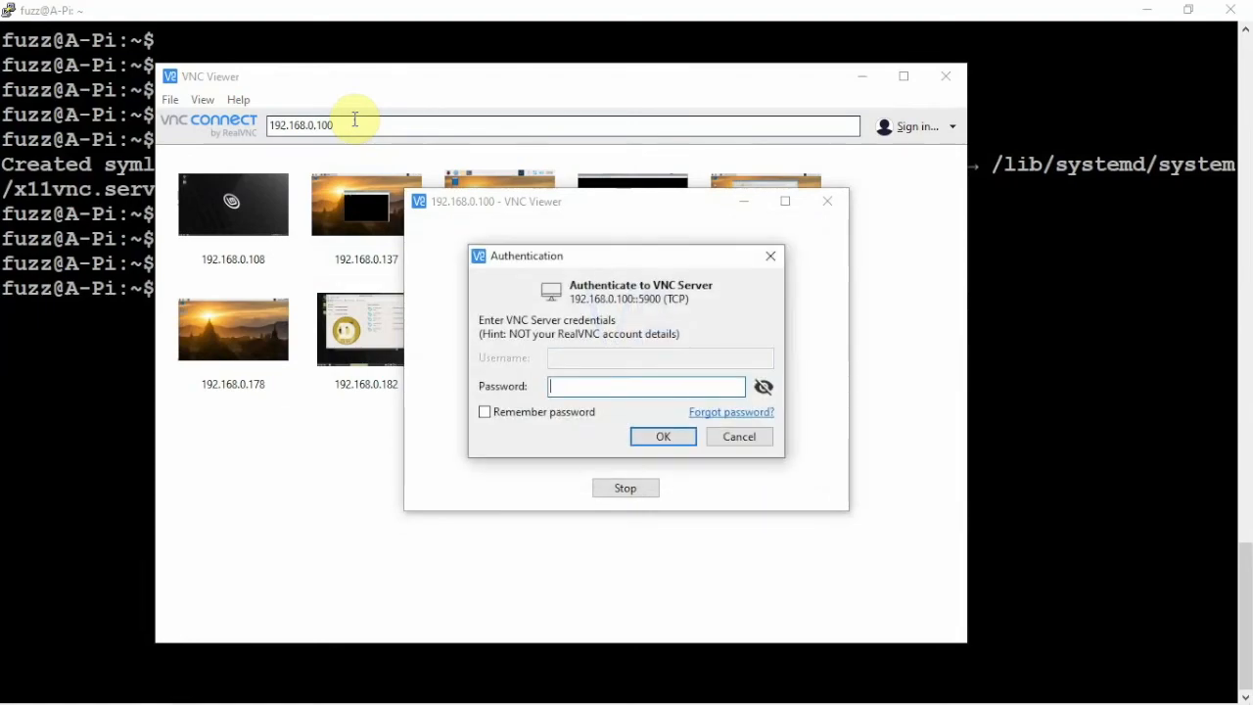
type("password")
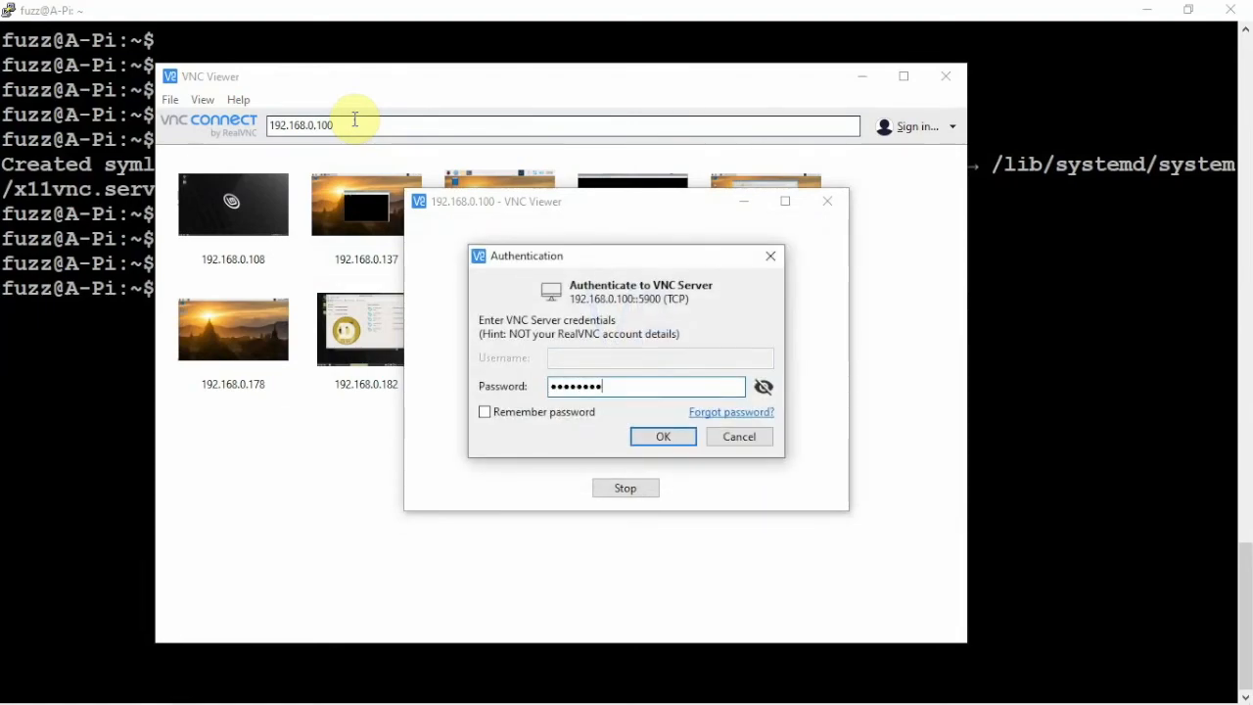
left_click(662, 434)
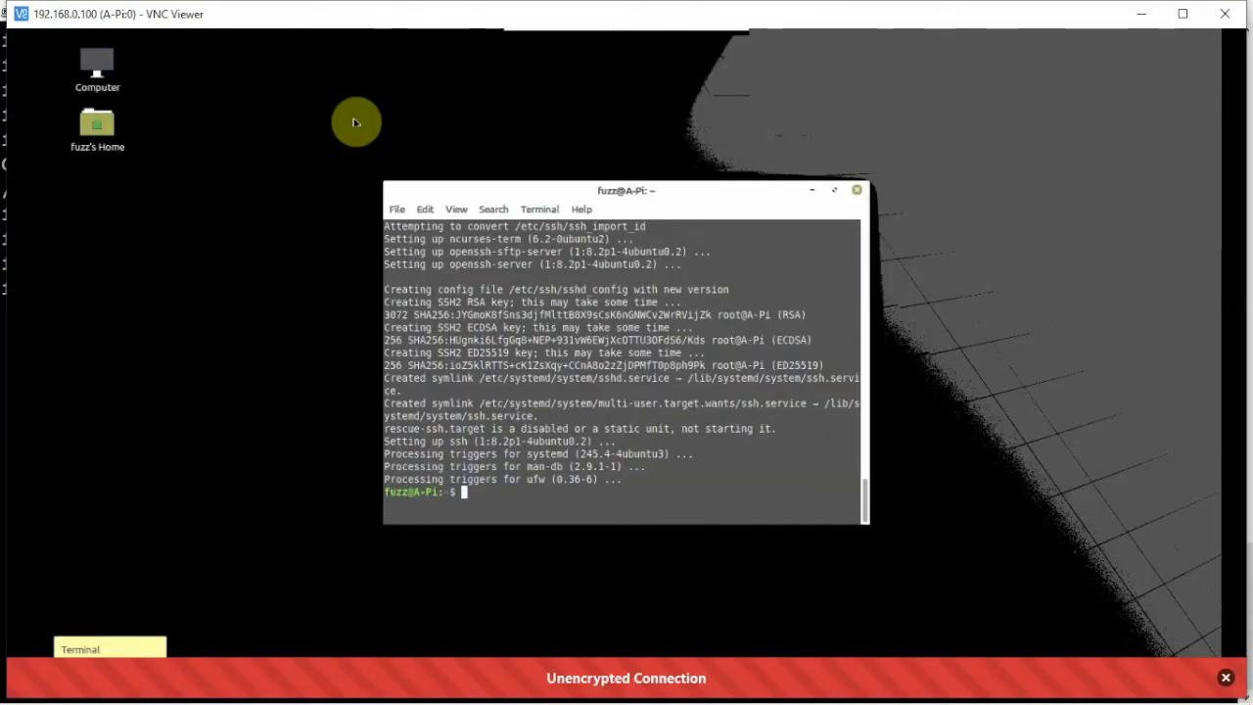
mouse_move(748, 137)
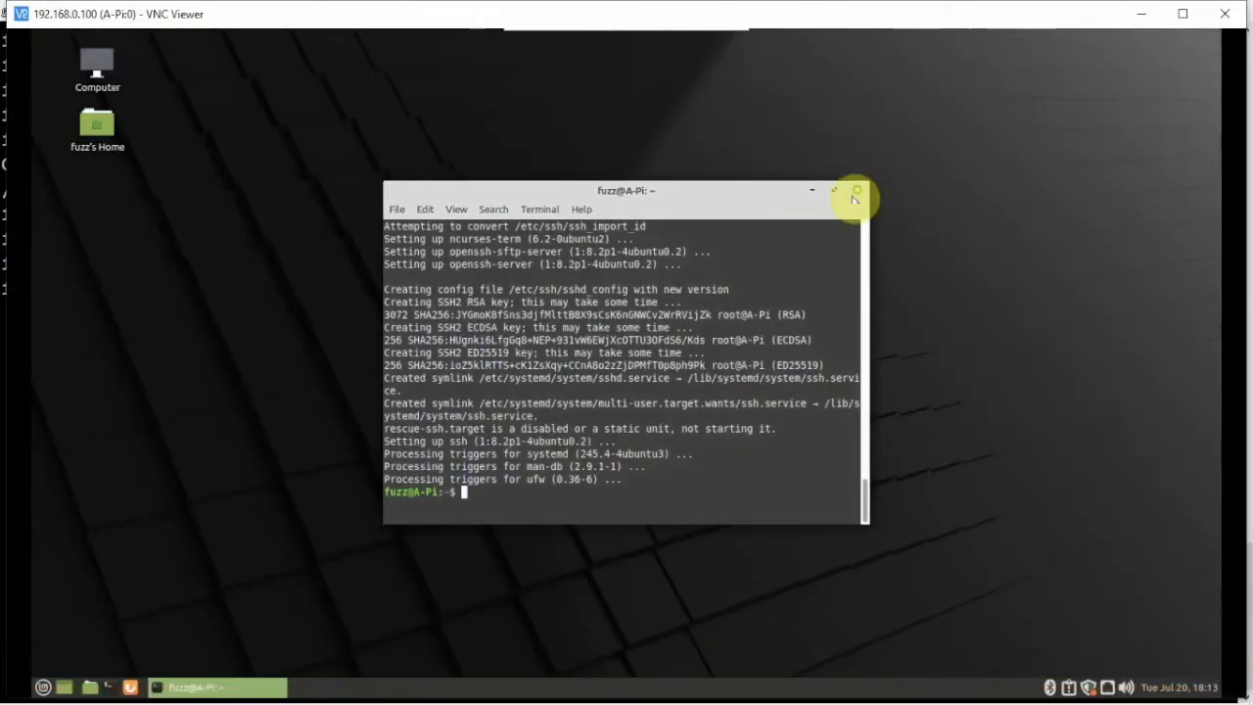
Close the remote terminal window and briefly show then dismiss the Mint menu
left_click(856, 190)
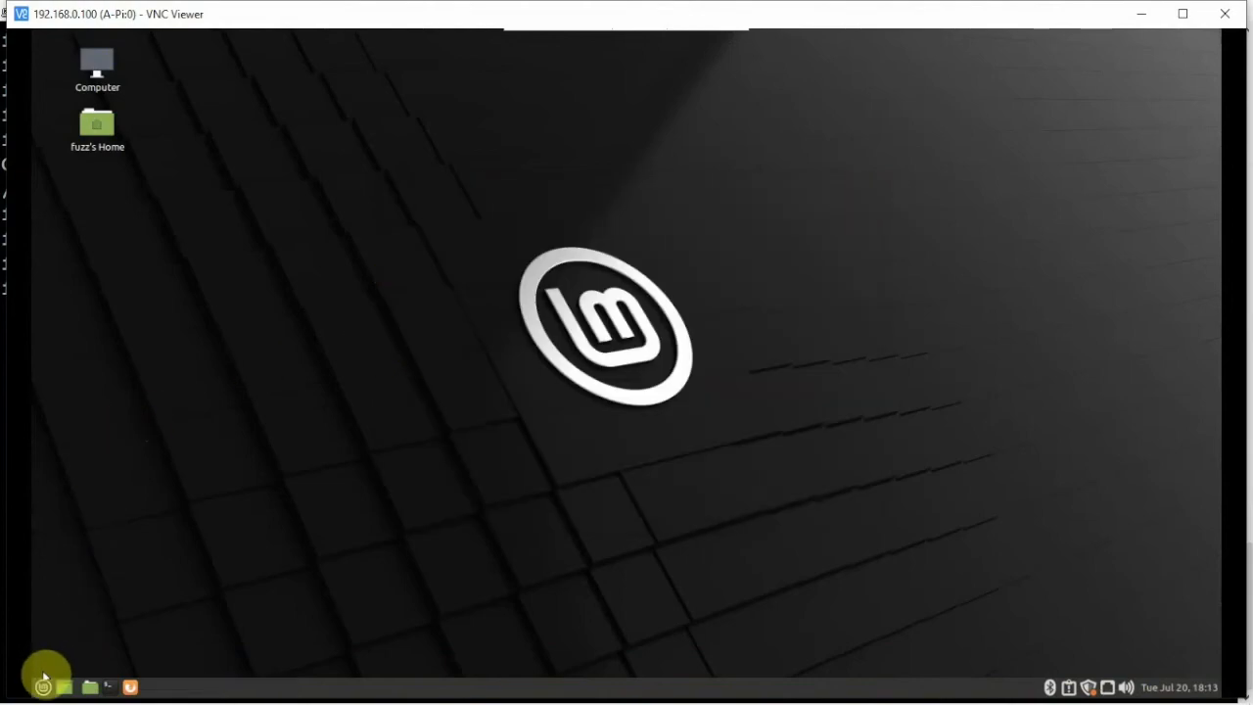
left_click(43, 685)
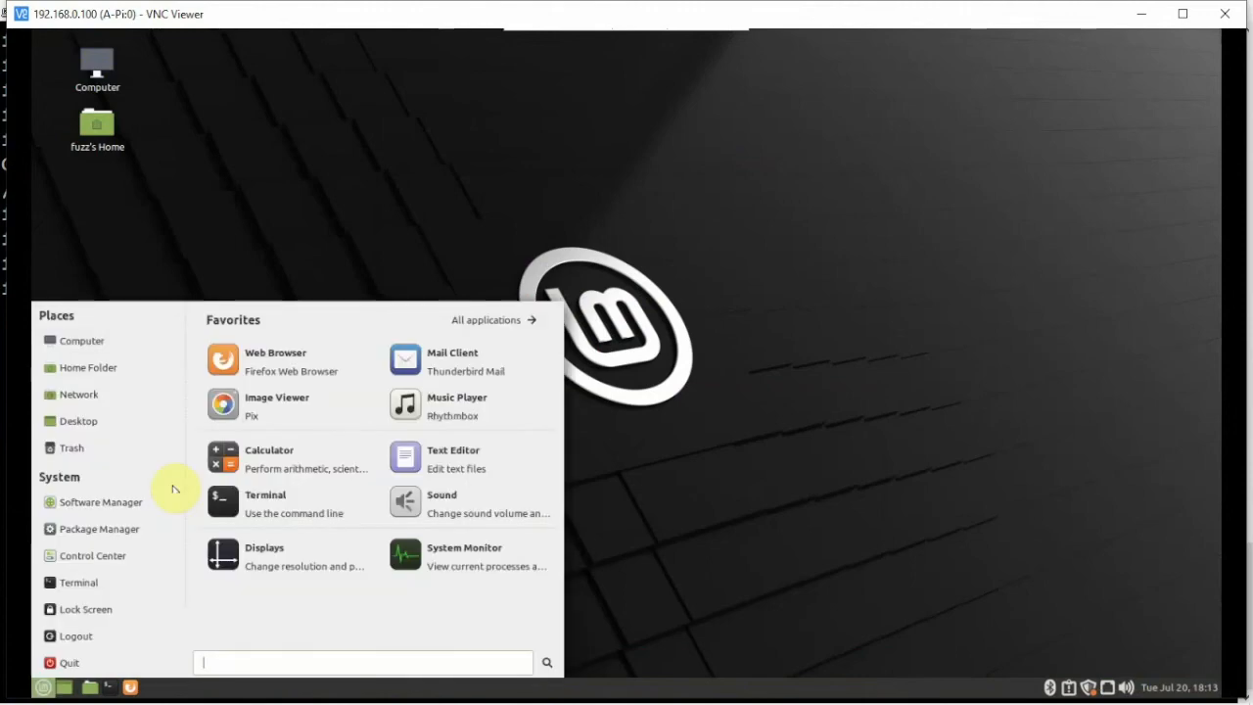
mouse_move(685, 286)
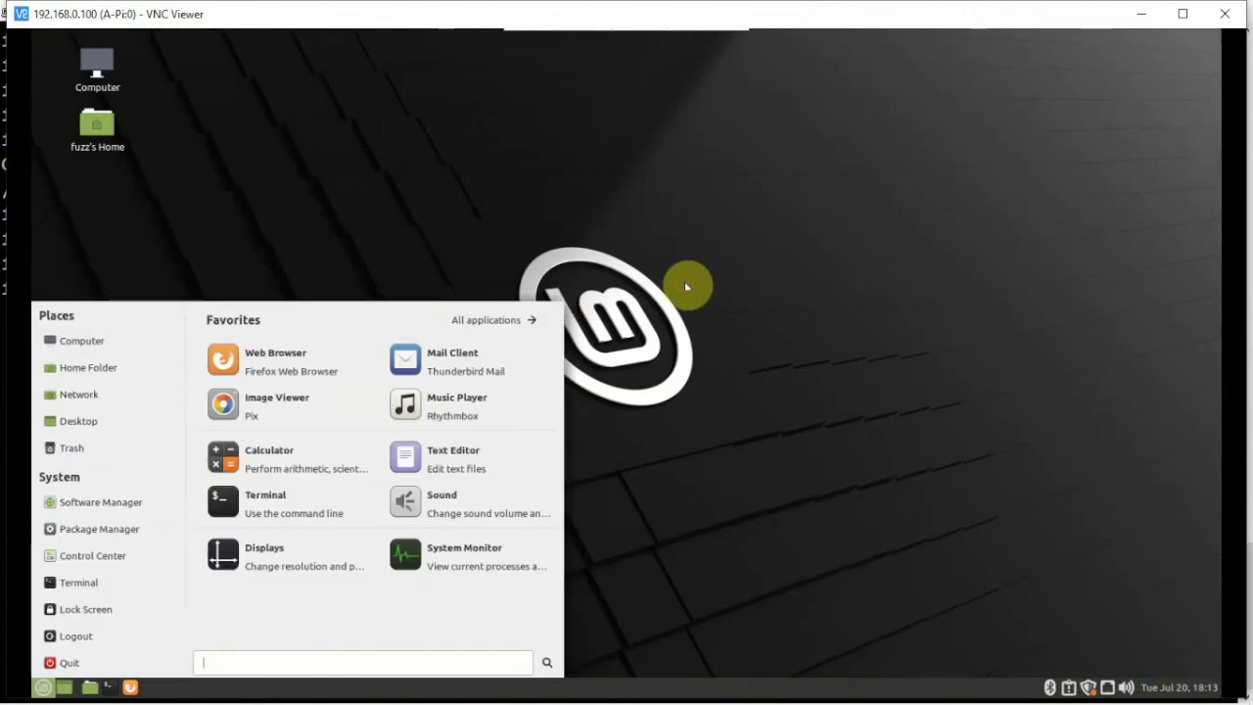
left_click(43, 685)
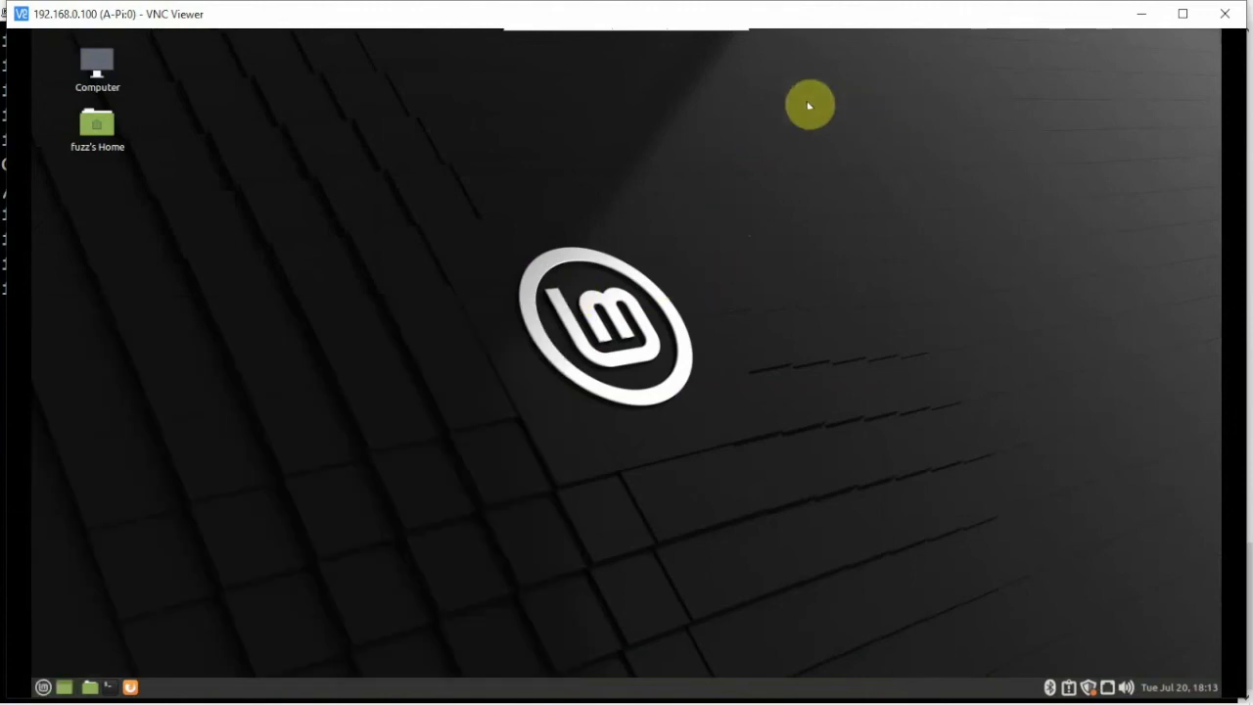
mouse_move(826, 100)
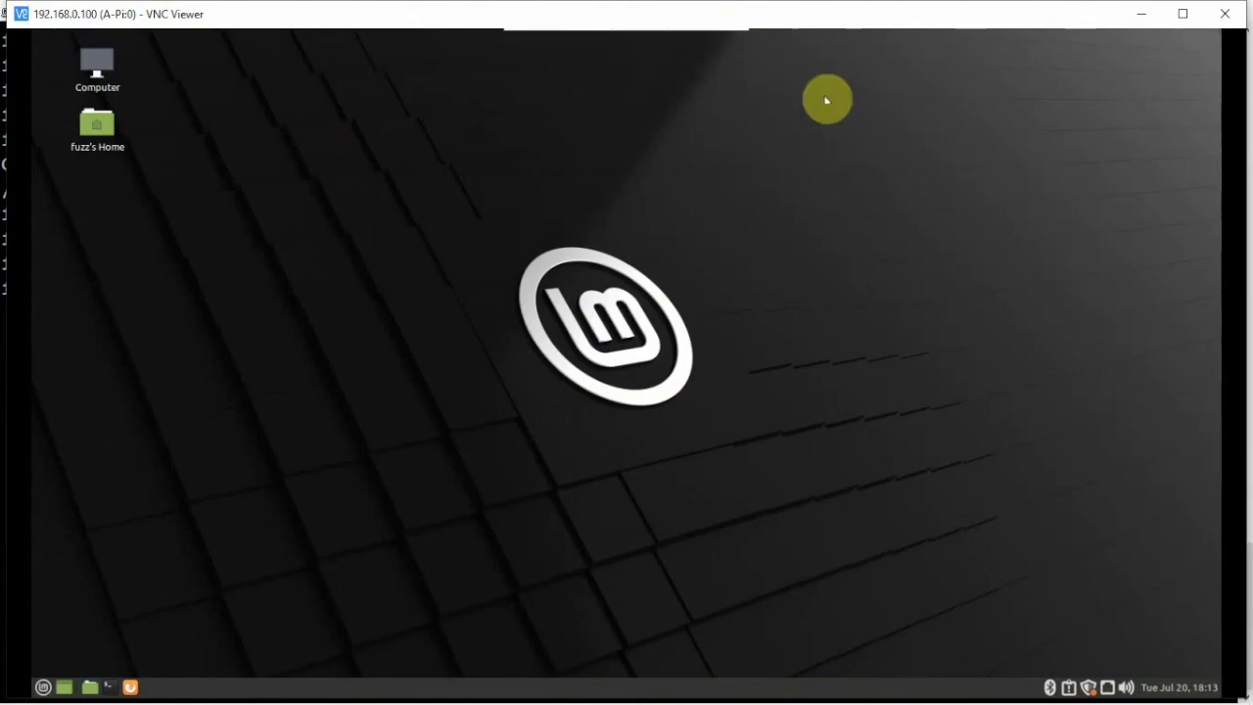
mouse_move(1039, 148)
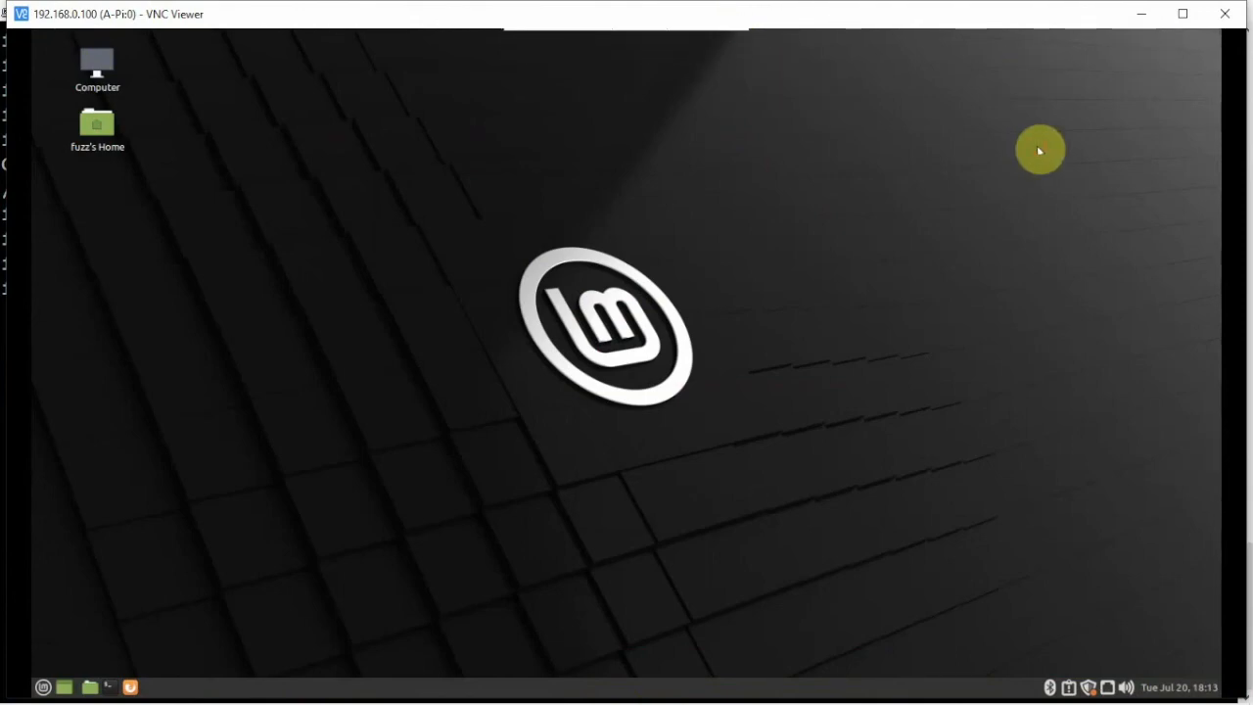